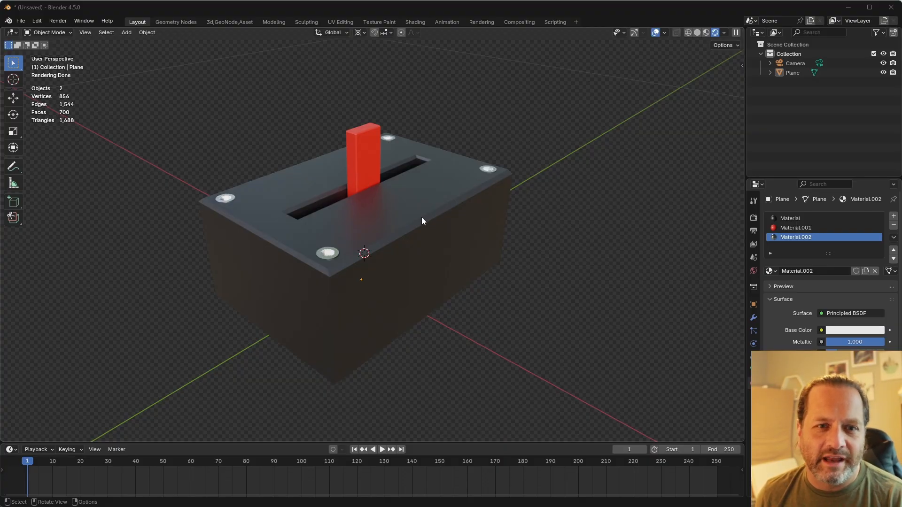
# - Enter Edit Mode on the switch box and view it from the side
pyautogui.press('Tab')
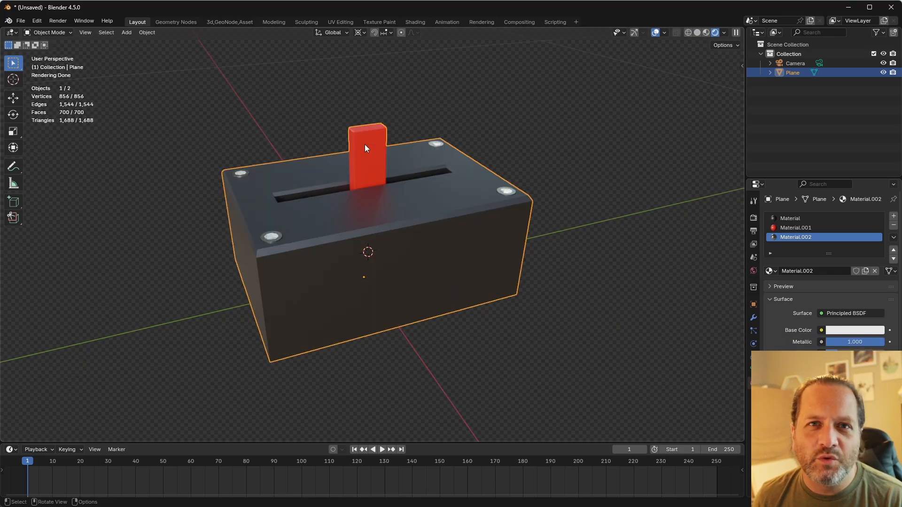
pyautogui.press('KP_3')
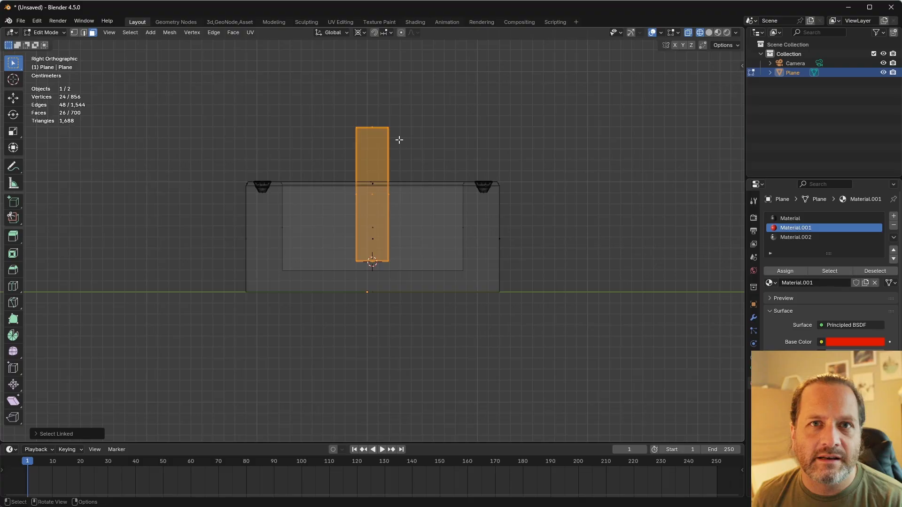
pyautogui.moveTo(376, 273)
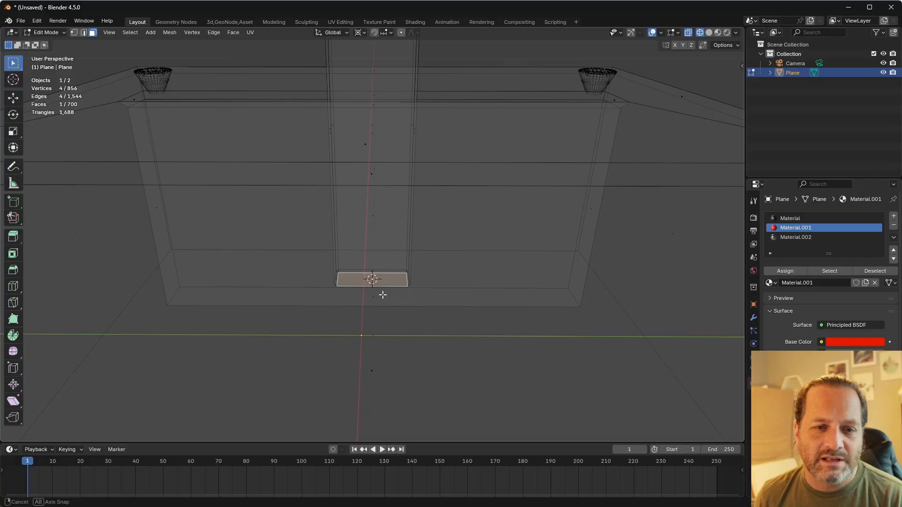
# - Snap the 3D cursor to the lever's bottom face and return to Object Mode
pyautogui.press('shift+s')
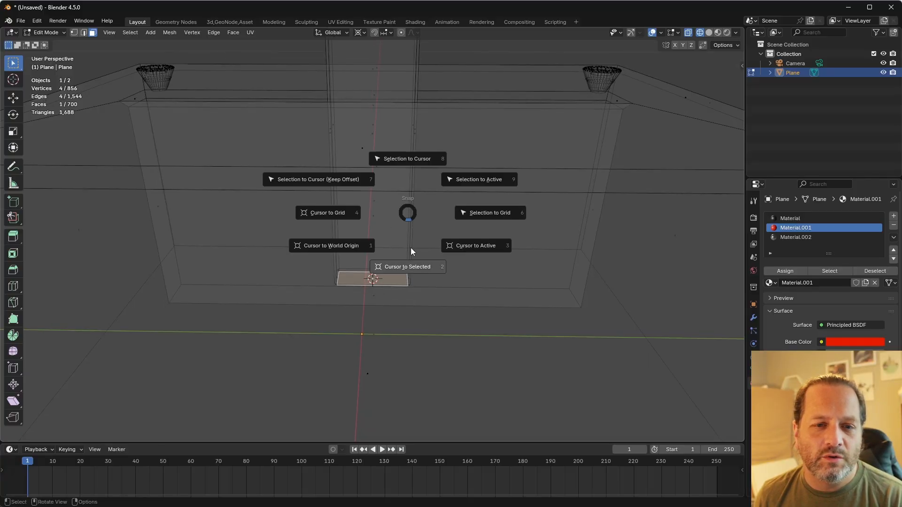
pyautogui.click(406, 266)
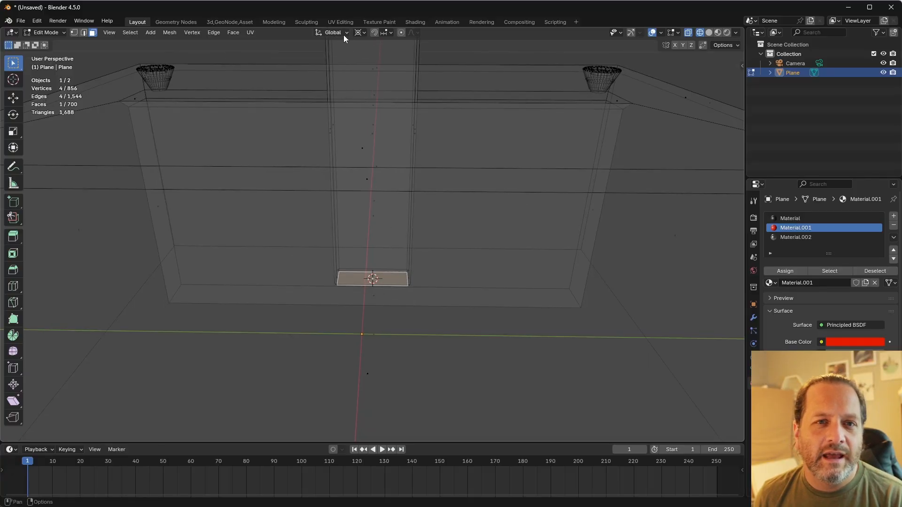
pyautogui.click(357, 32)
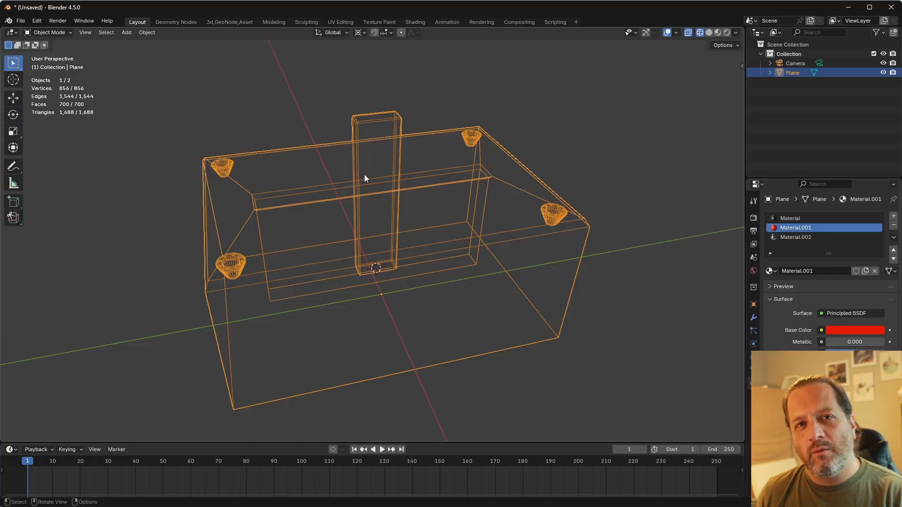
pyautogui.moveTo(384, 180)
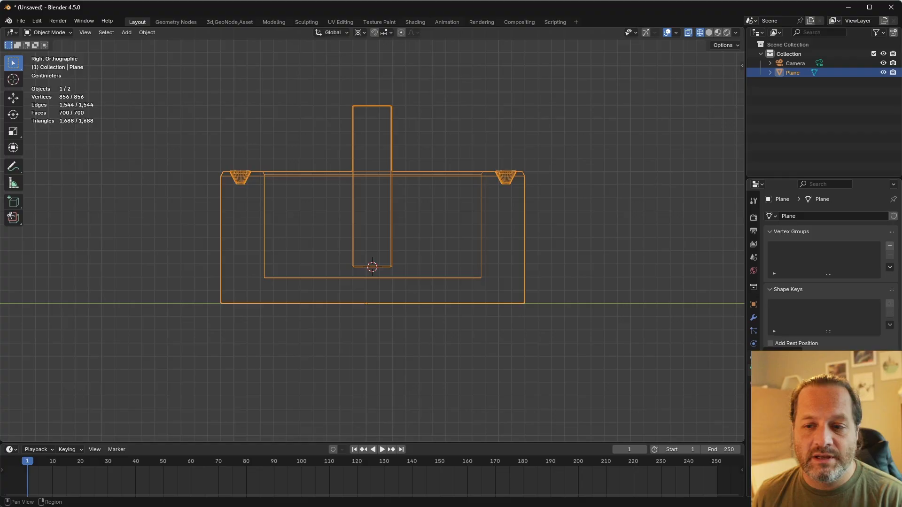
# - Add Basis, Key 1 and Key 2 shape keys and tilt the lever opposite ways in each key
pyautogui.click(889, 300)
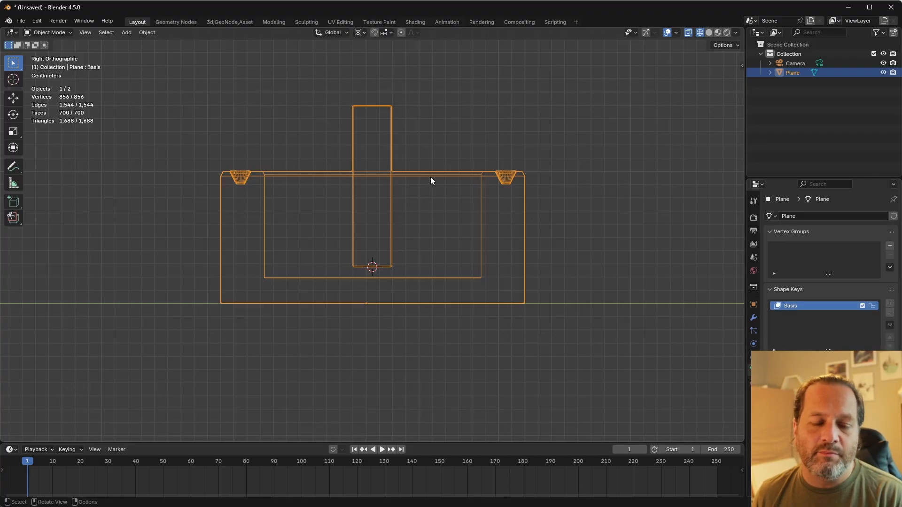
pyautogui.moveTo(384, 89)
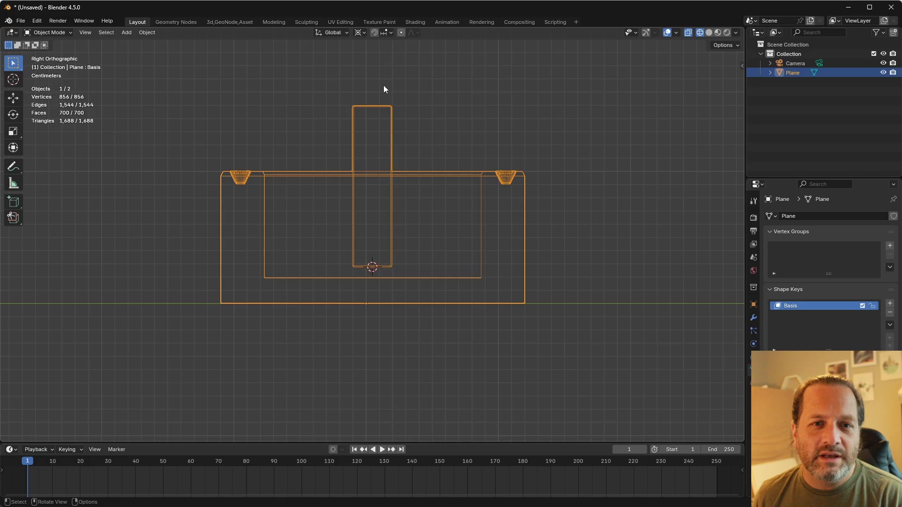
pyautogui.moveTo(363, 181)
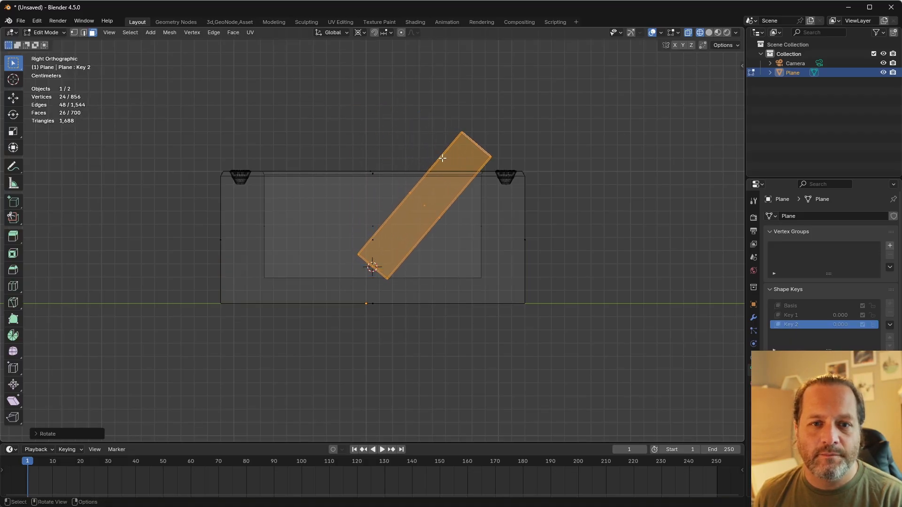
pyautogui.click(792, 315)
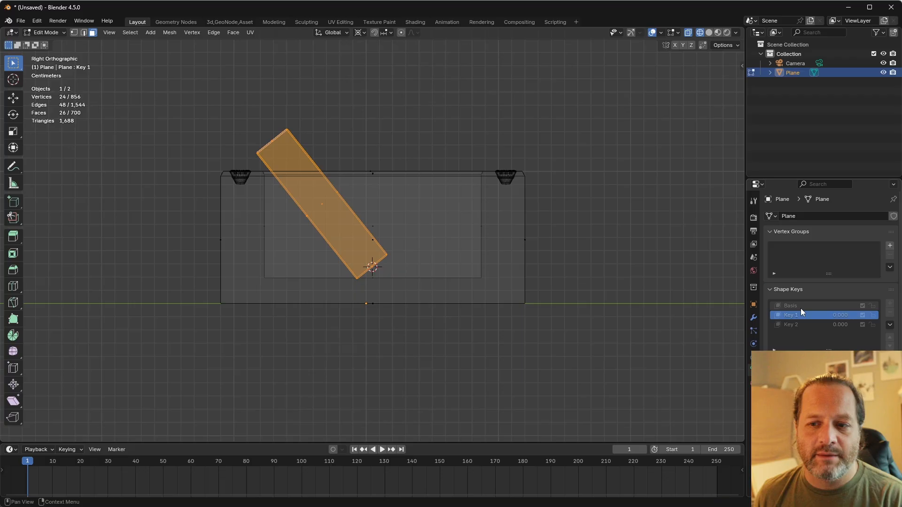
pyautogui.click(792, 306)
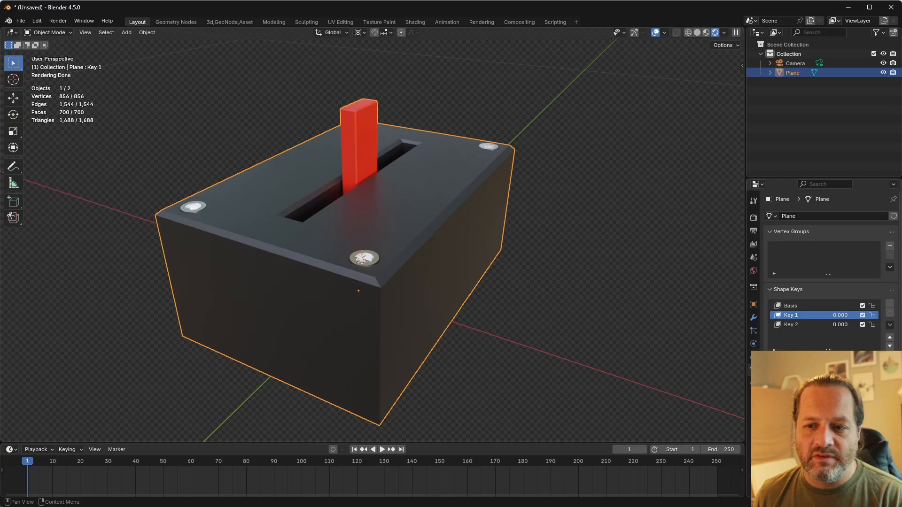
pyautogui.moveTo(829, 315); pyautogui.dragTo(851, 315)
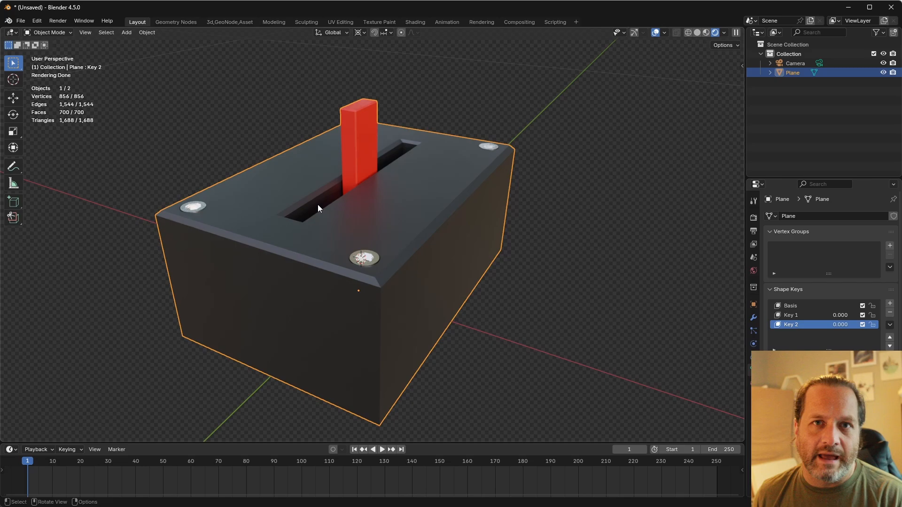
pyautogui.click(436, 109)
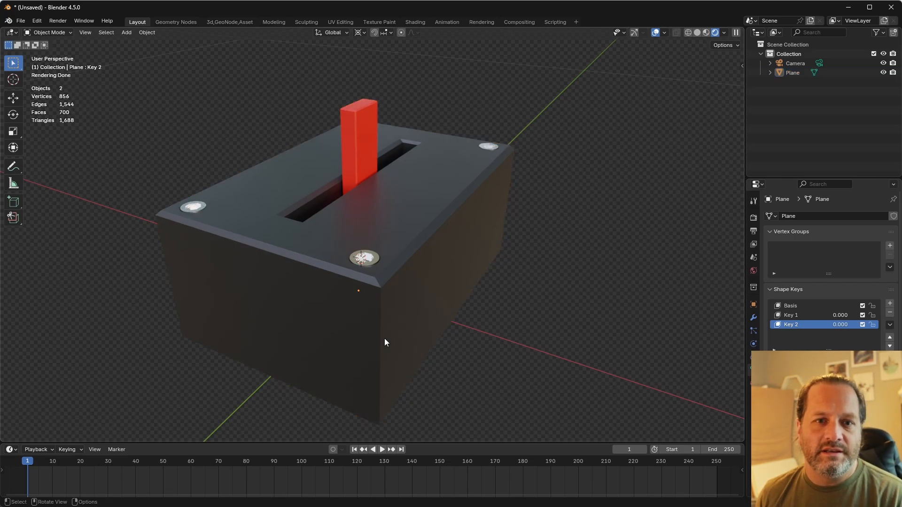
pyautogui.moveTo(460, 282)
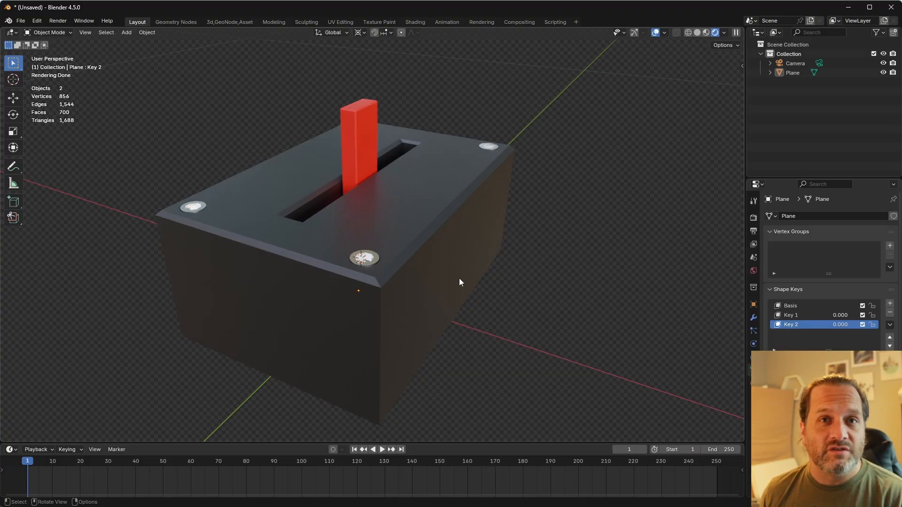
# - Change the lower Timeline area's editor type toward a Geometry Node Editor
pyautogui.click(9, 246)
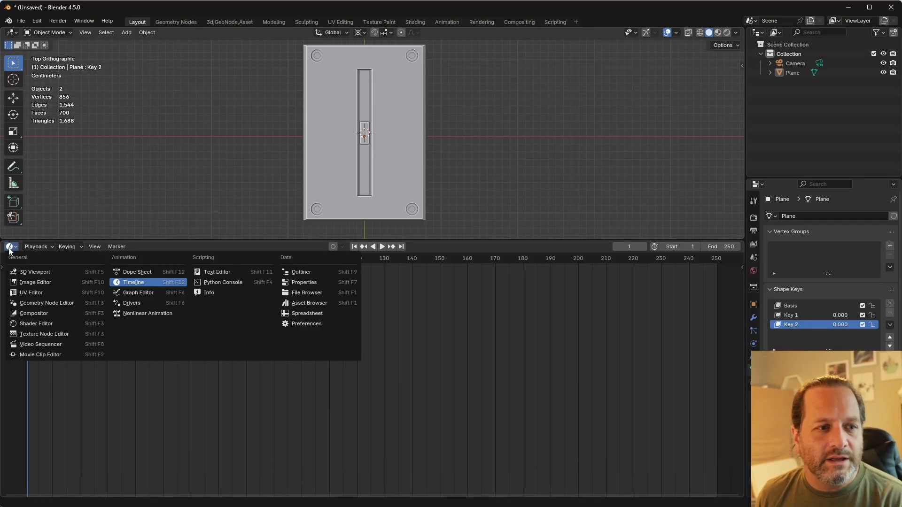
pyautogui.moveTo(46, 303)
pyautogui.write('r')
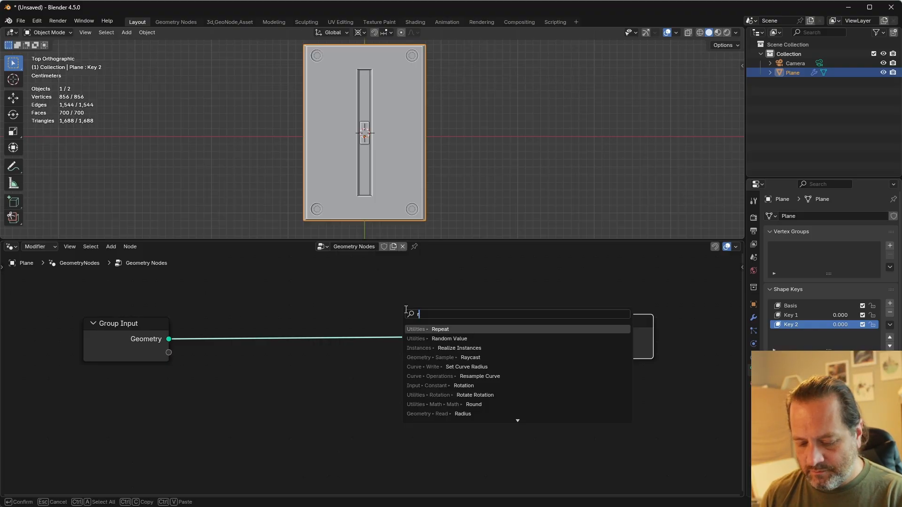
# - Drop a Repeat Zone on the geometry link with Join Geometry inside and raise its iterations
pyautogui.click(440, 329)
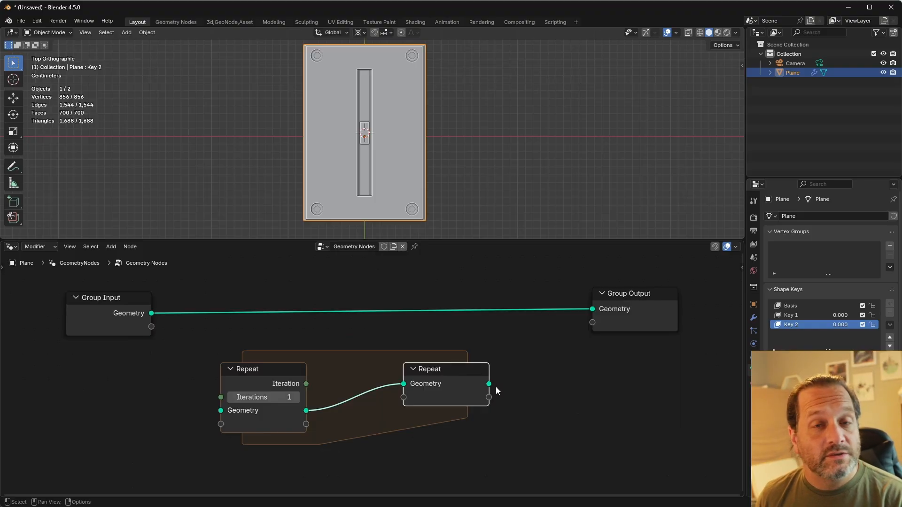
pyautogui.moveTo(488, 384); pyautogui.dragTo(593, 309)
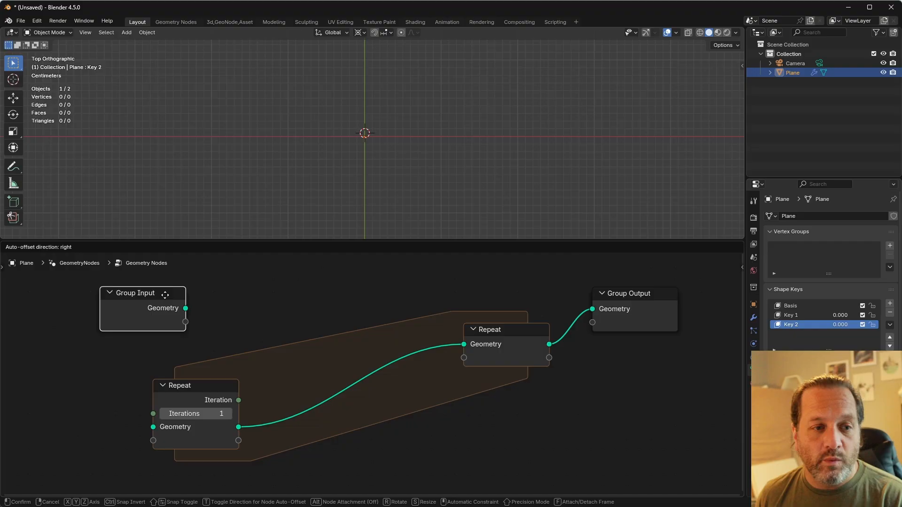
pyautogui.write('join')
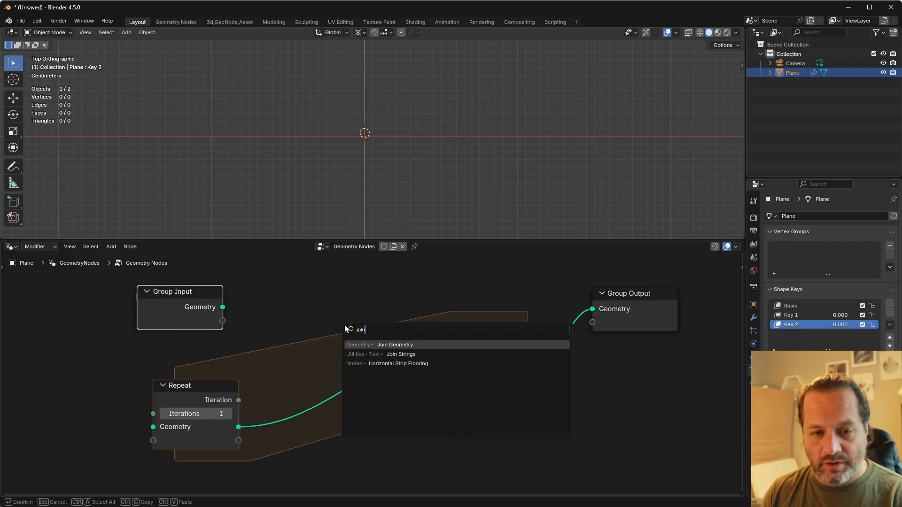
pyautogui.click(396, 345)
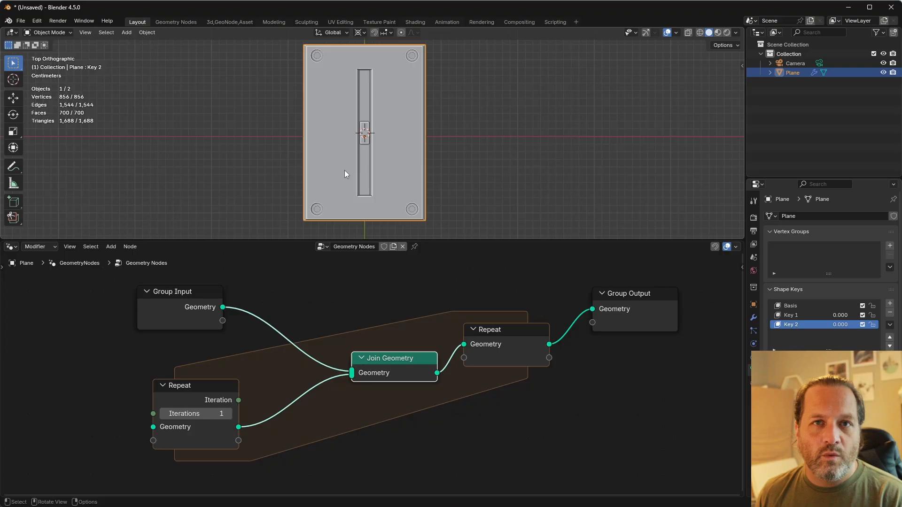
pyautogui.click(229, 413)
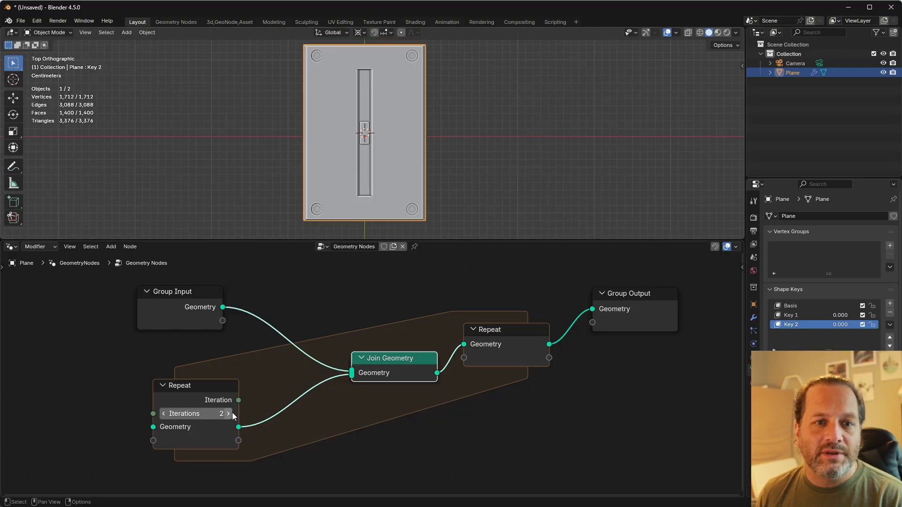
pyautogui.click(228, 413)
pyautogui.write('10')
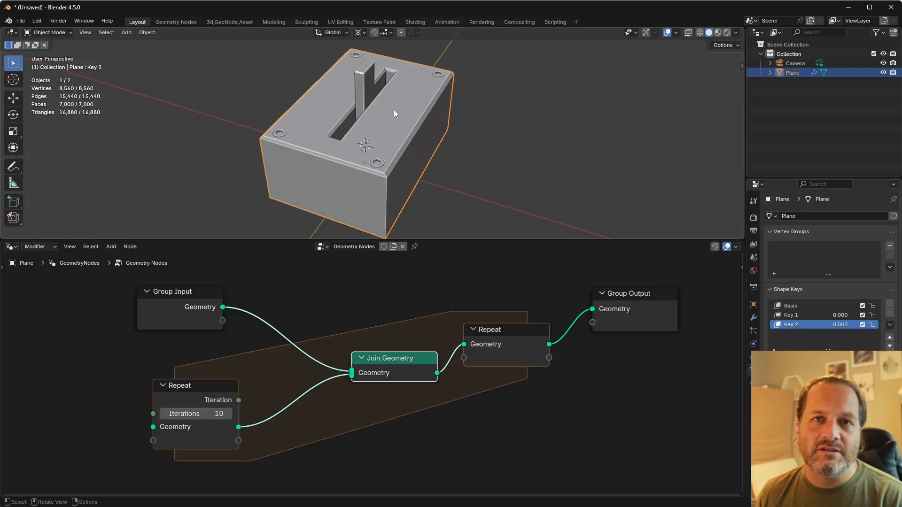
pyautogui.moveTo(374, 92)
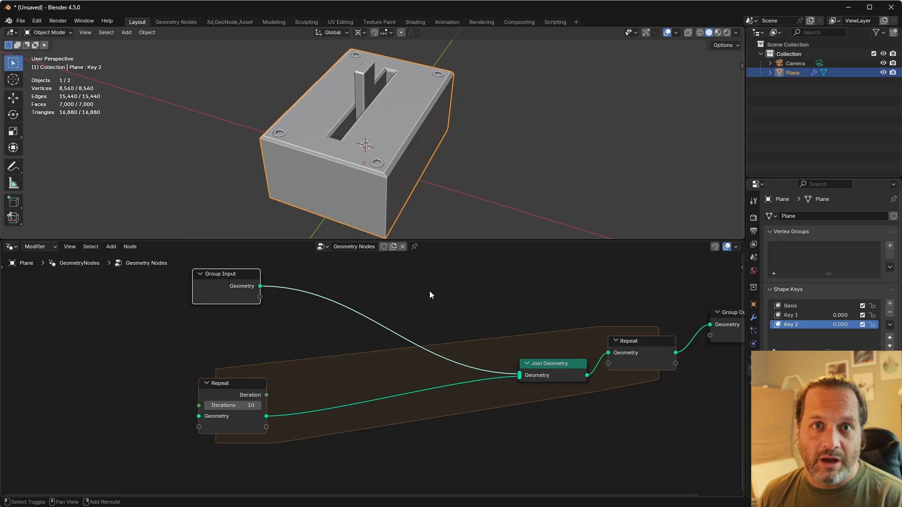
# - Offset each copy along X with Transform Geometry driven by iteration times a Multiply of 0.170
pyautogui.write('tran')
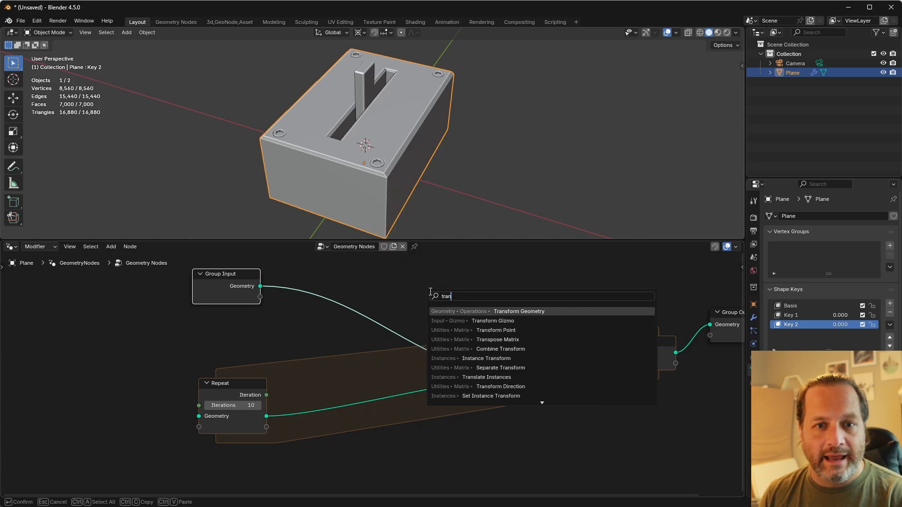
pyautogui.click(519, 311)
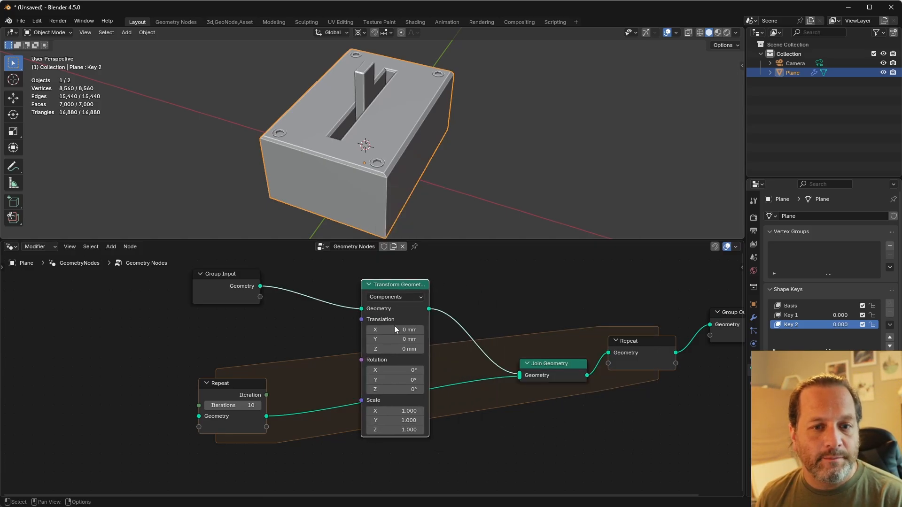
pyautogui.moveTo(394, 349)
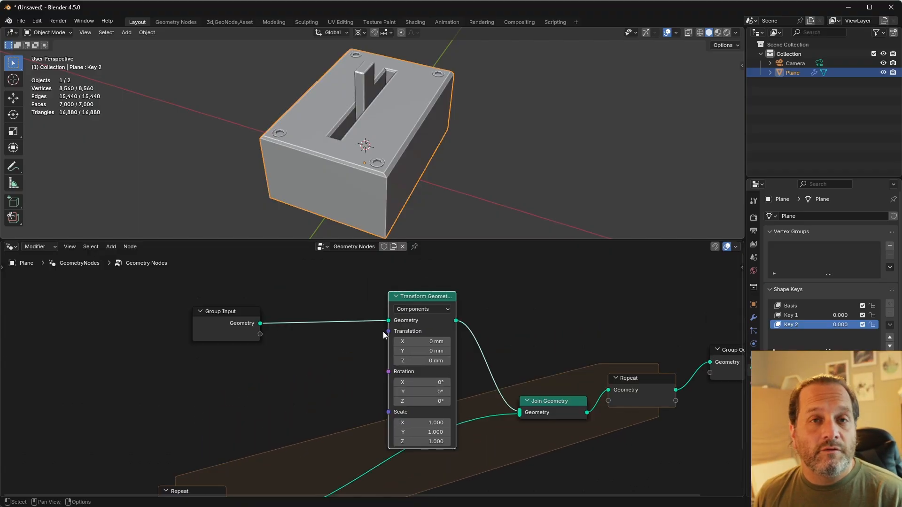
pyautogui.moveTo(394, 336)
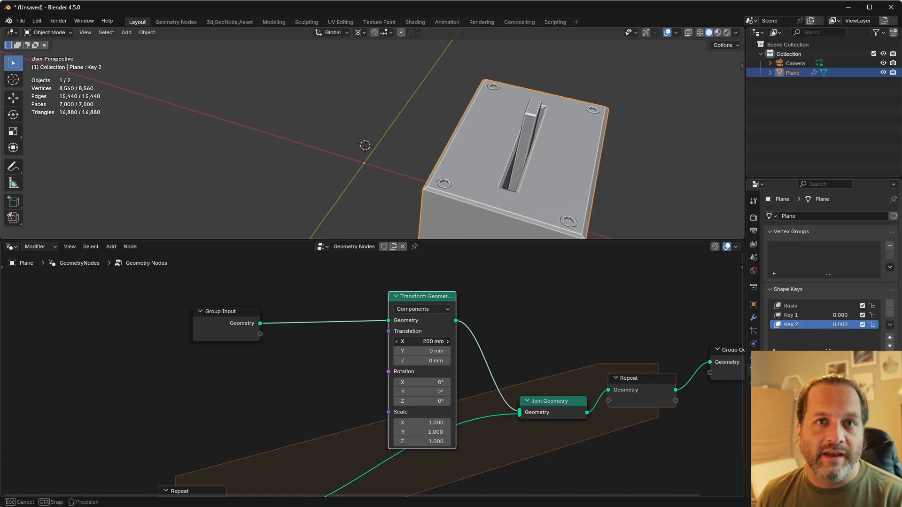
pyautogui.write('0')
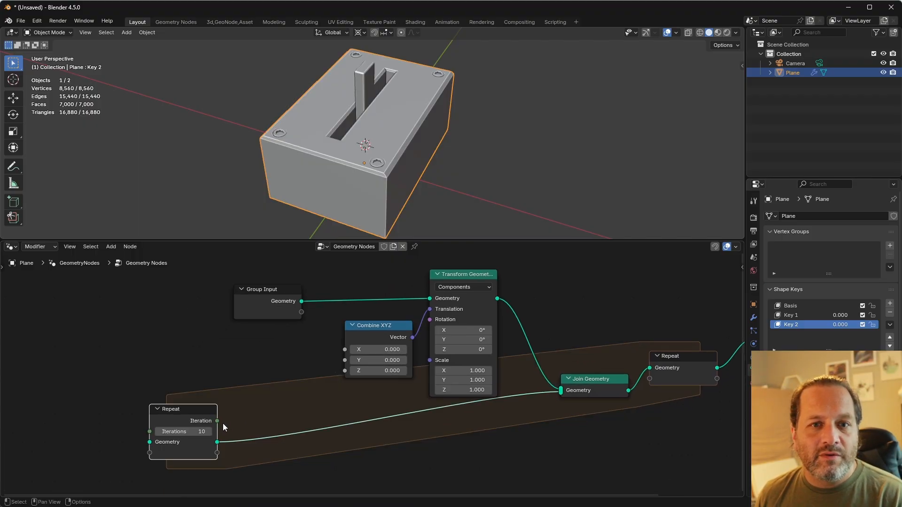
pyautogui.moveTo(217, 442); pyautogui.dragTo(345, 350)
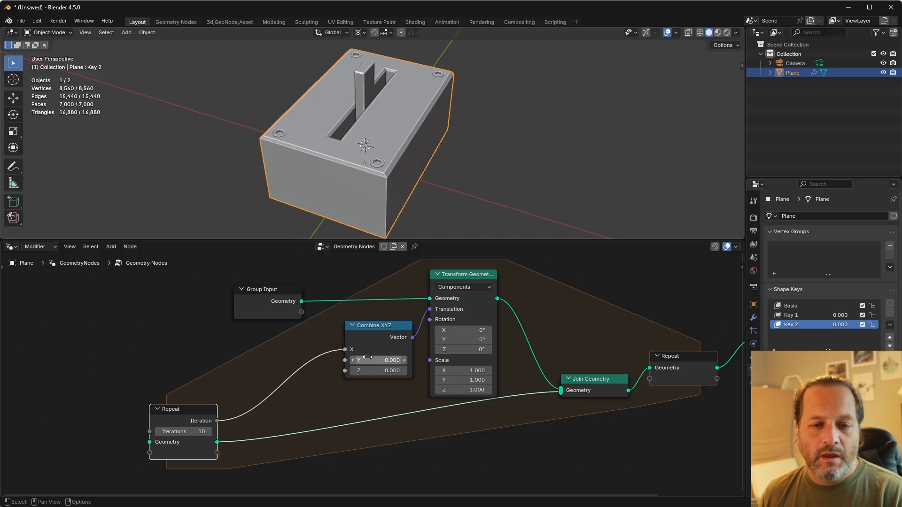
pyautogui.click(111, 247)
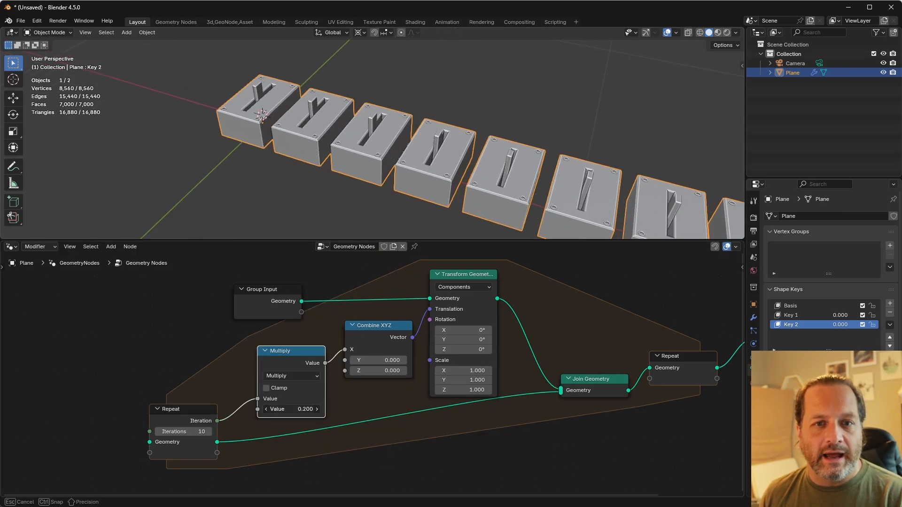
pyautogui.moveTo(290, 409); pyautogui.dragTo(265, 409)
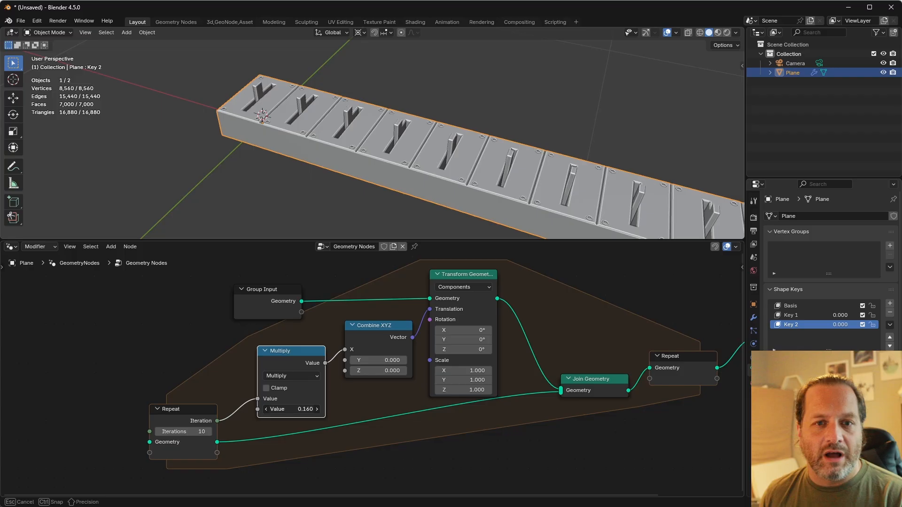
pyautogui.moveTo(290, 408); pyautogui.dragTo(298, 408)
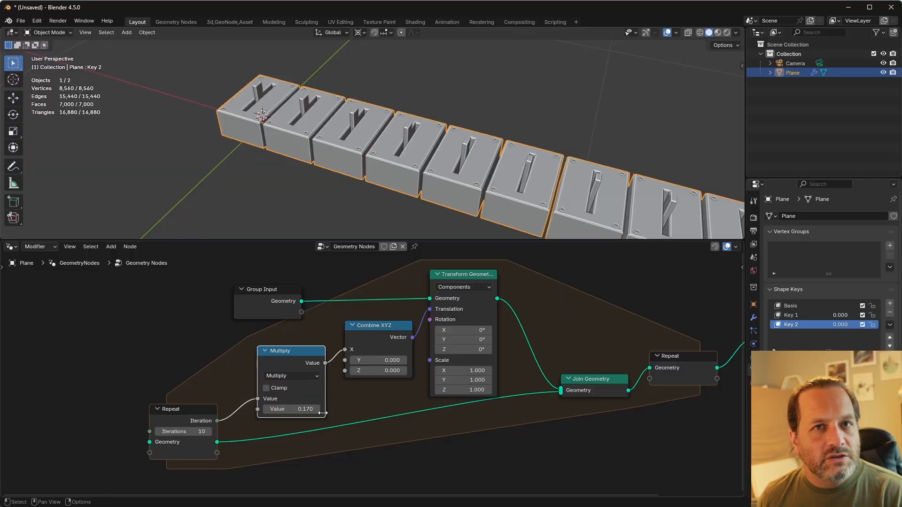
# - Space the copies by bounding-box width: subtract Min from Max and feed its X into the Multiply
pyautogui.moveTo(268, 288); pyautogui.dragTo(109, 288)
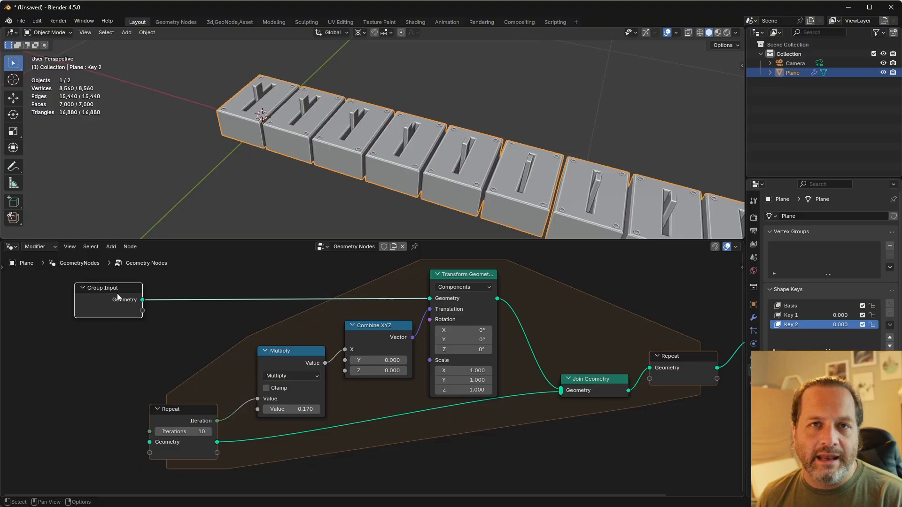
pyautogui.moveTo(131, 313)
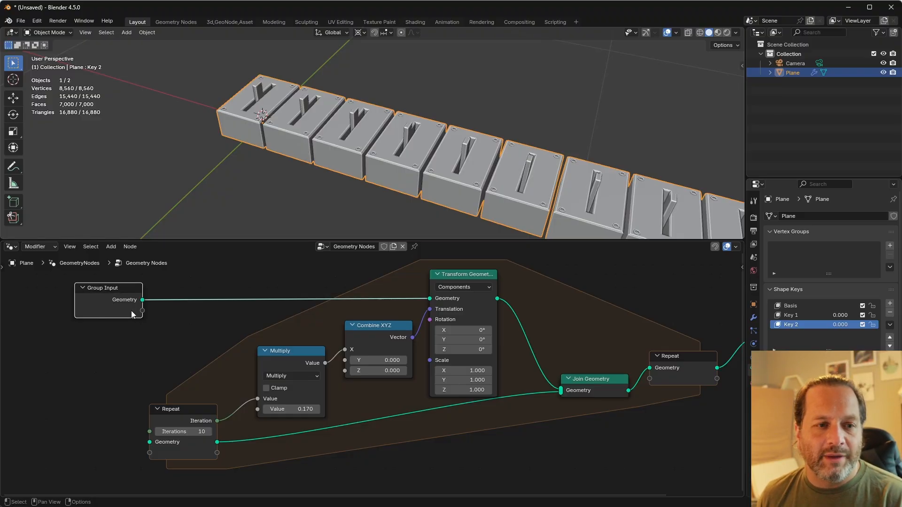
pyautogui.moveTo(132, 304)
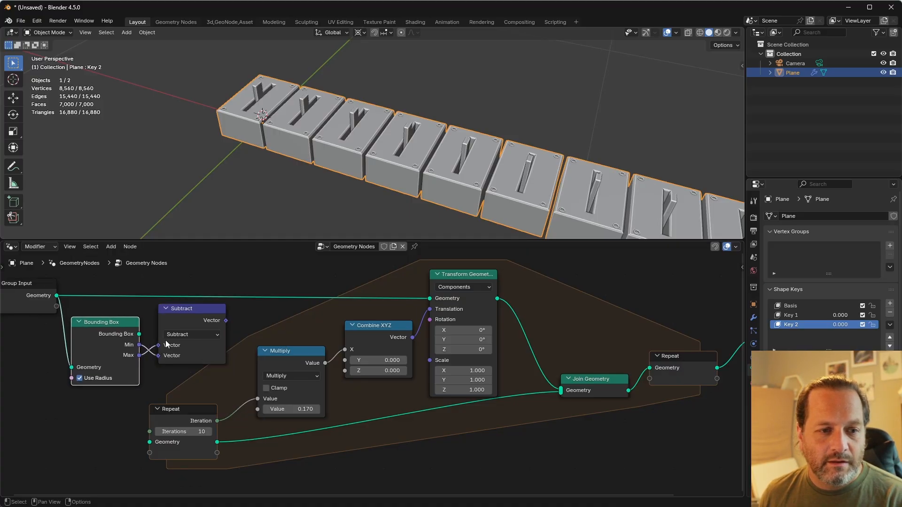
pyautogui.moveTo(226, 320); pyautogui.dragTo(240, 316)
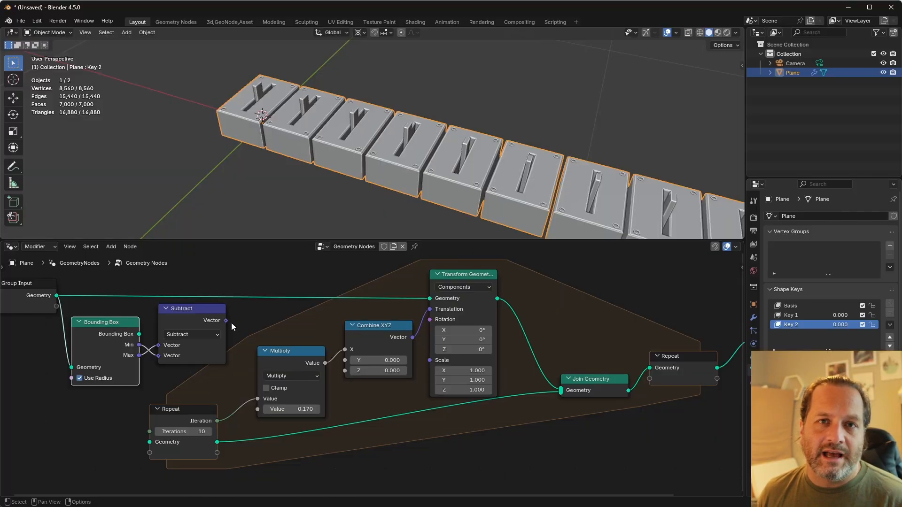
pyautogui.moveTo(190, 388)
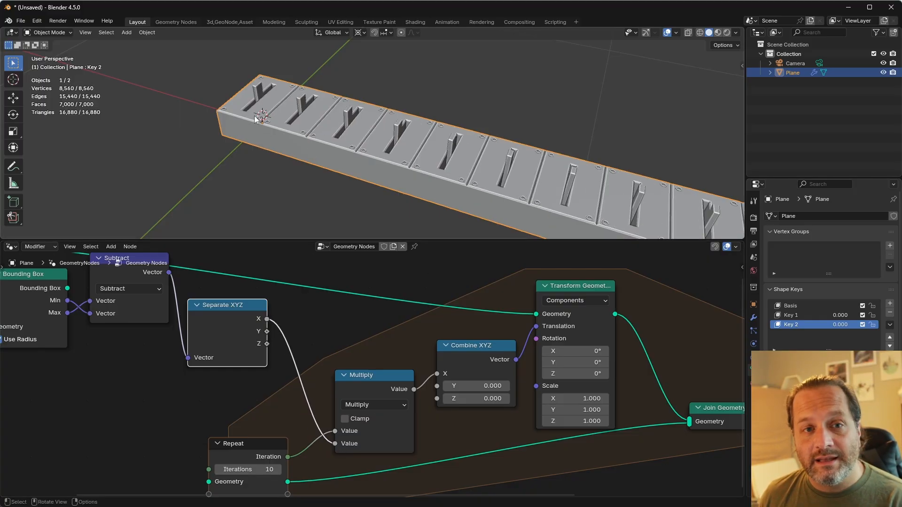
pyautogui.press('KP_1')
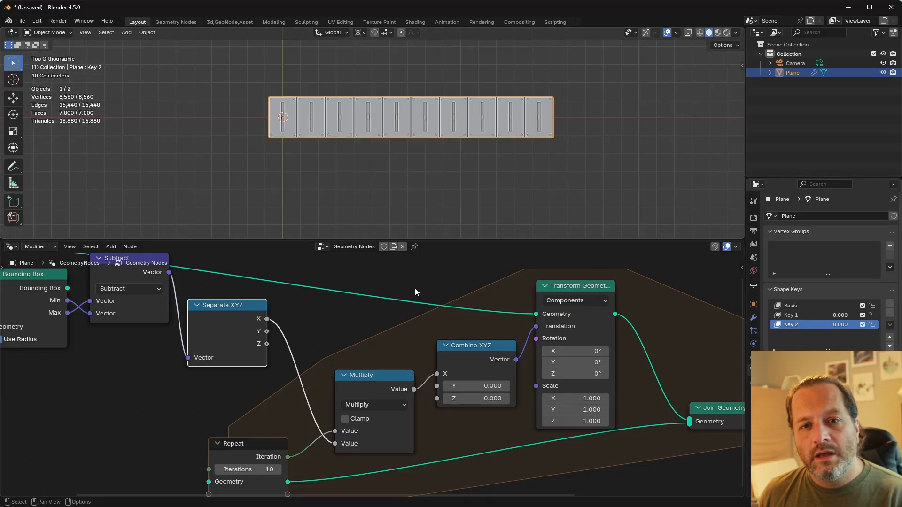
pyautogui.moveTo(260, 111)
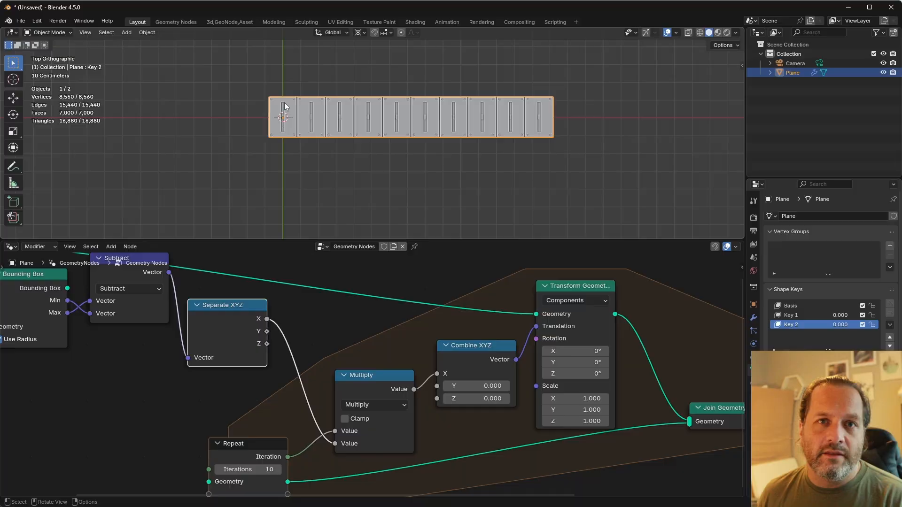
pyautogui.moveTo(278, 184)
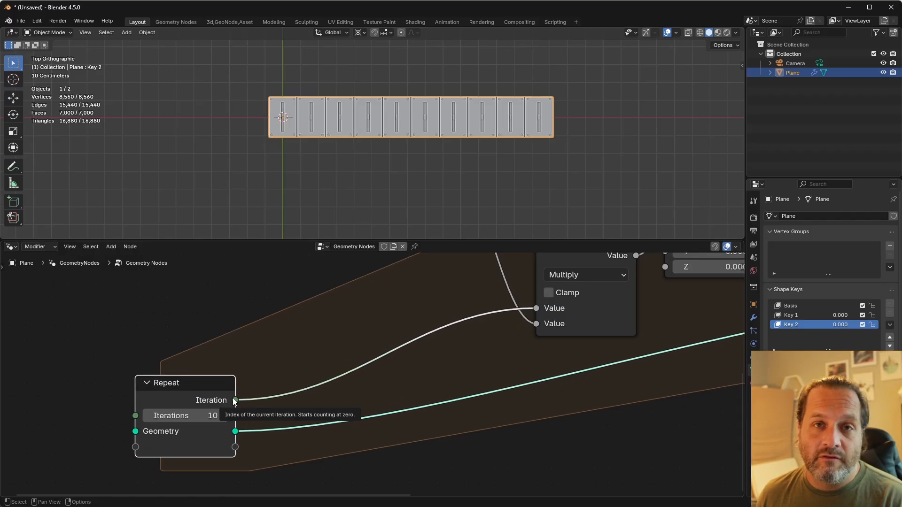
pyautogui.moveTo(265, 153)
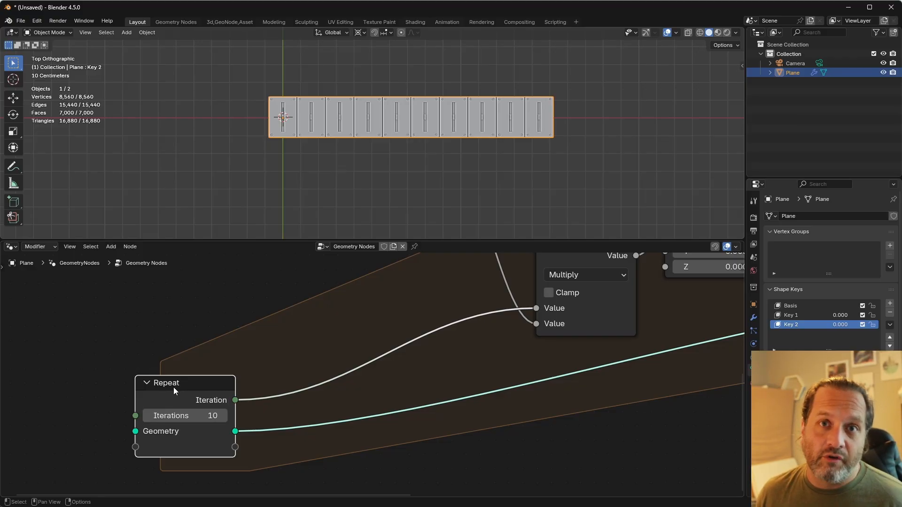
pyautogui.moveTo(250, 383)
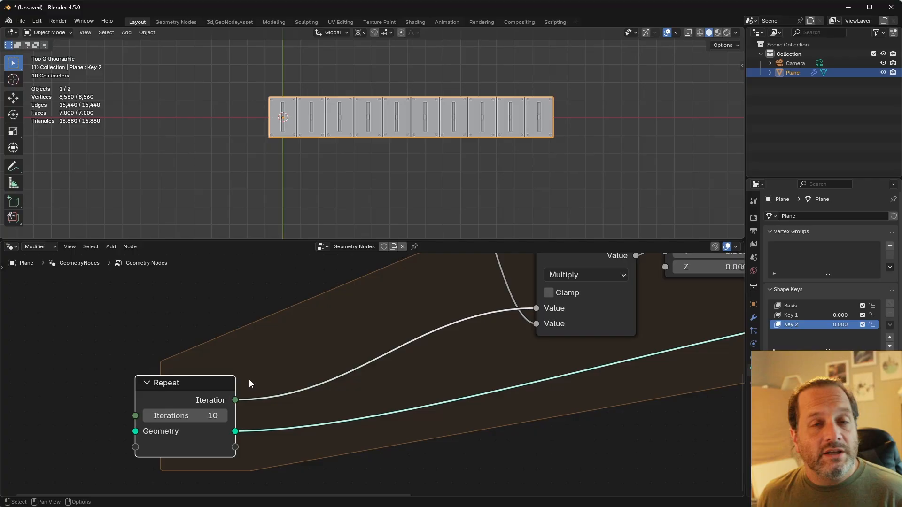
pyautogui.moveTo(363, 356)
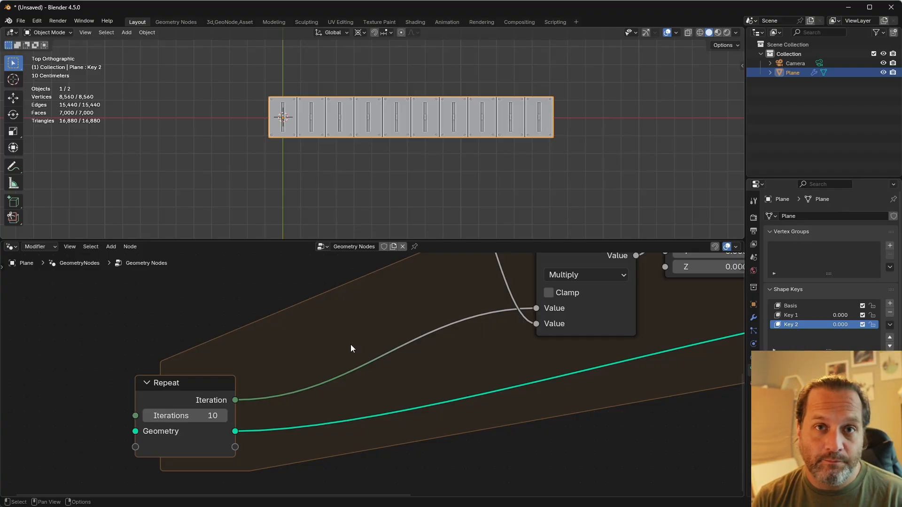
# - Insert an Integer Math Modulo of 5 between the iteration and the Multiply node
pyautogui.click(111, 246)
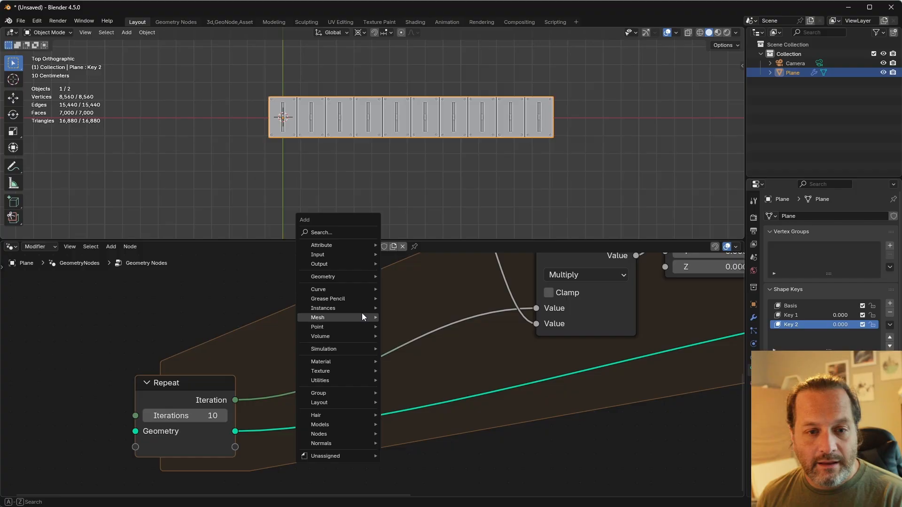
pyautogui.write('int')
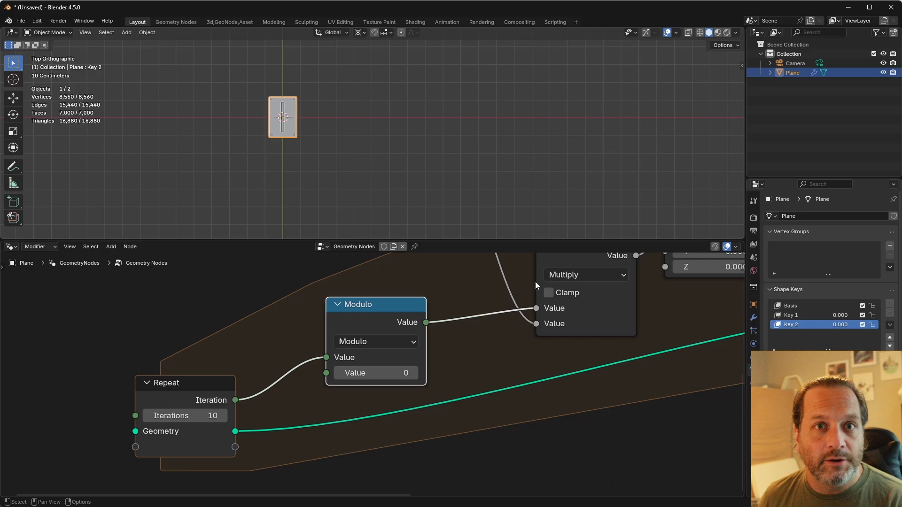
pyautogui.moveTo(374, 373)
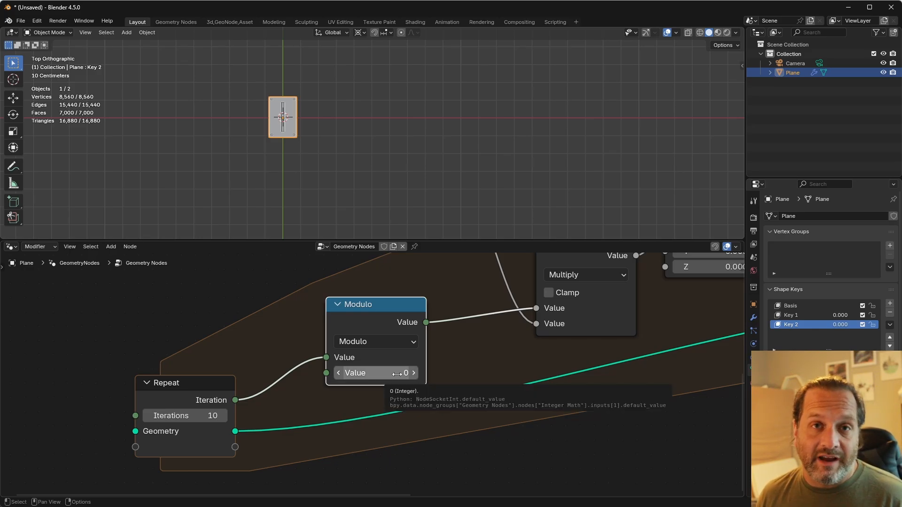
pyautogui.moveTo(265, 391)
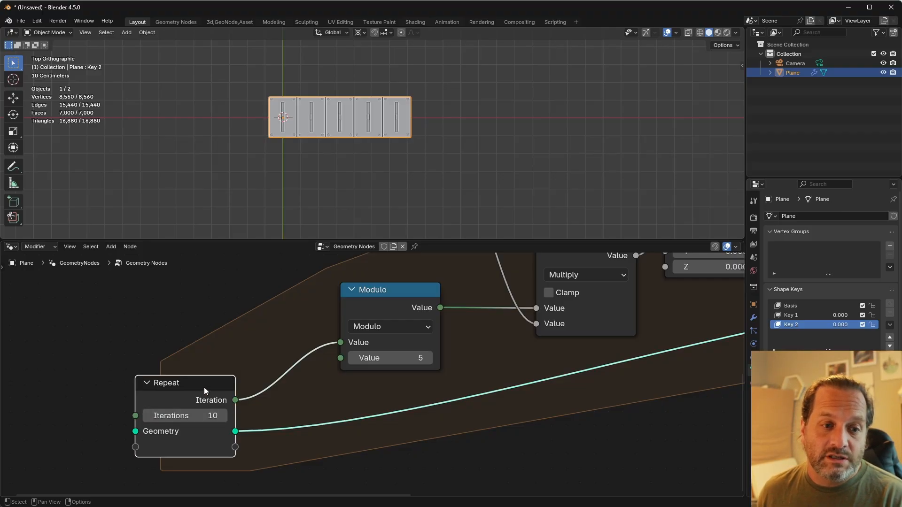
pyautogui.moveTo(165, 382); pyautogui.dragTo(173, 368)
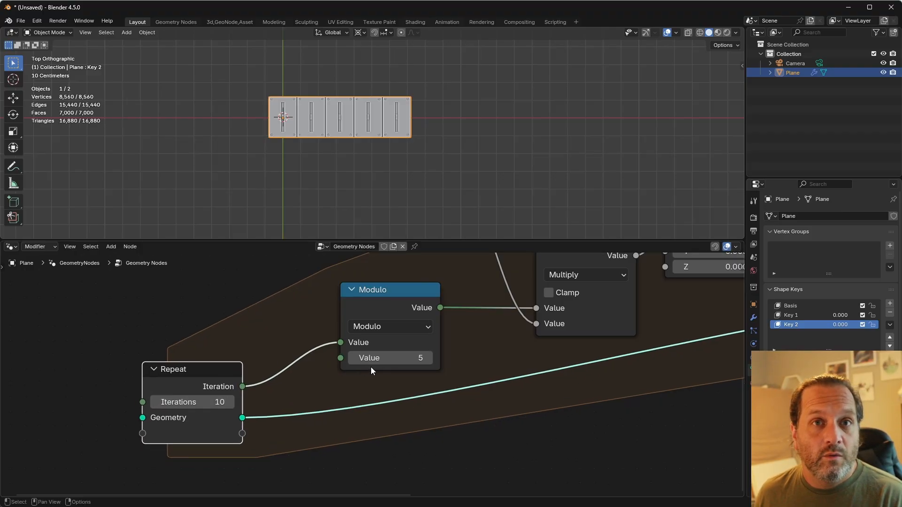
pyautogui.moveTo(390, 358)
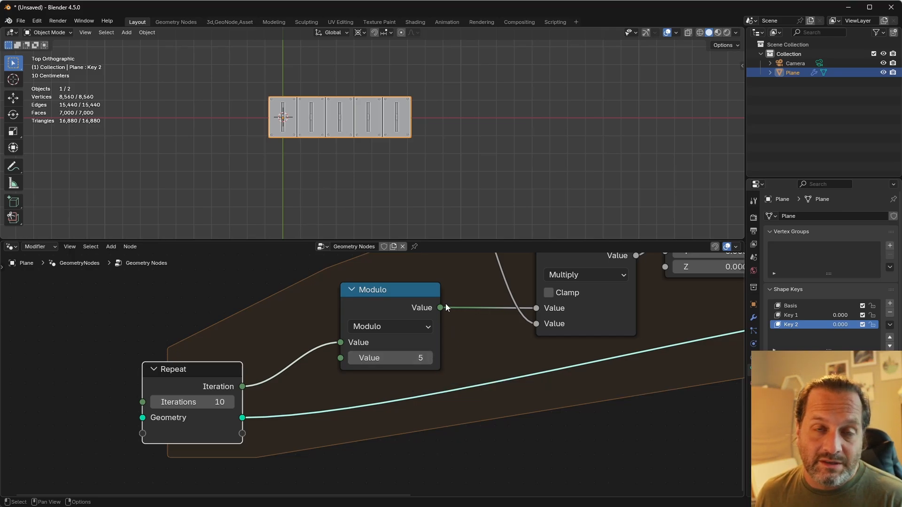
pyautogui.moveTo(441, 312)
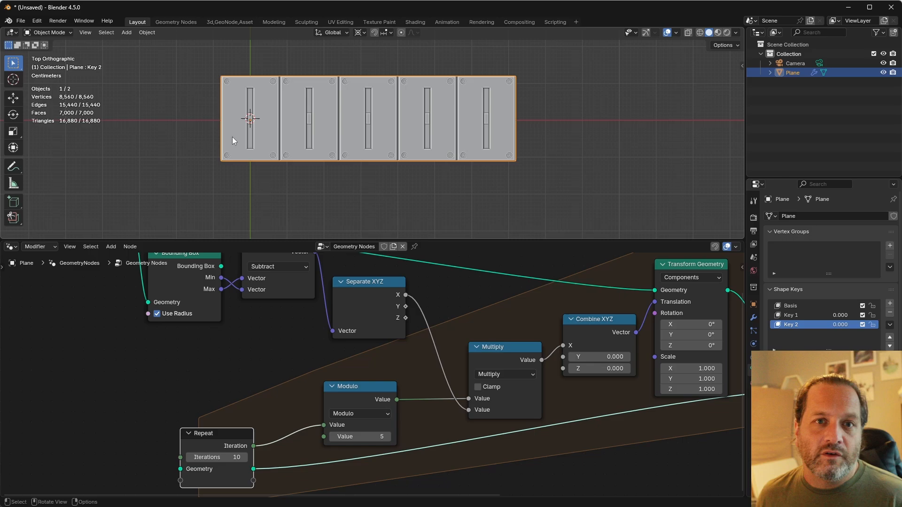
pyautogui.moveTo(230, 140)
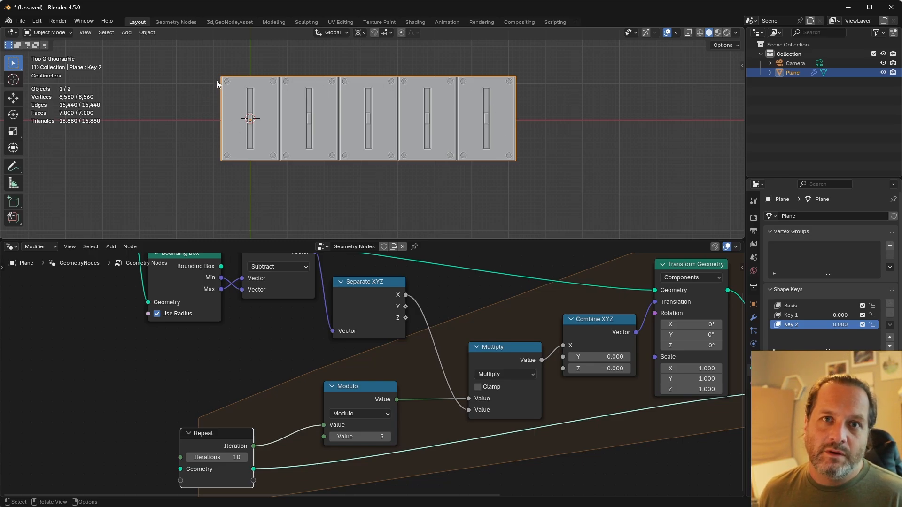
pyautogui.moveTo(474, 165)
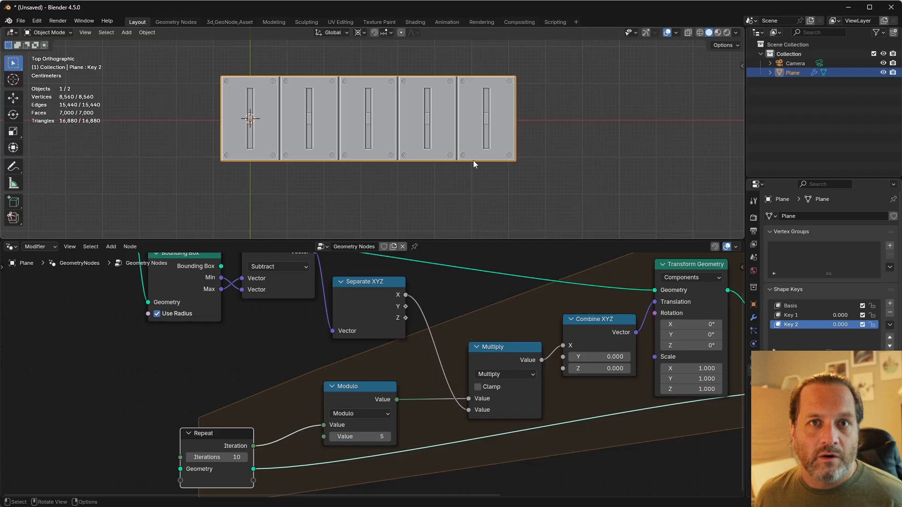
pyautogui.moveTo(439, 167)
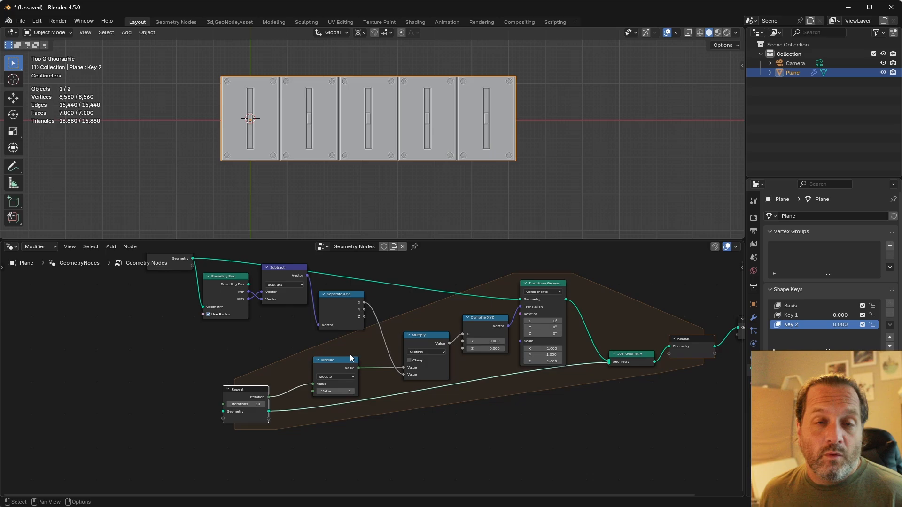
pyautogui.moveTo(335, 438)
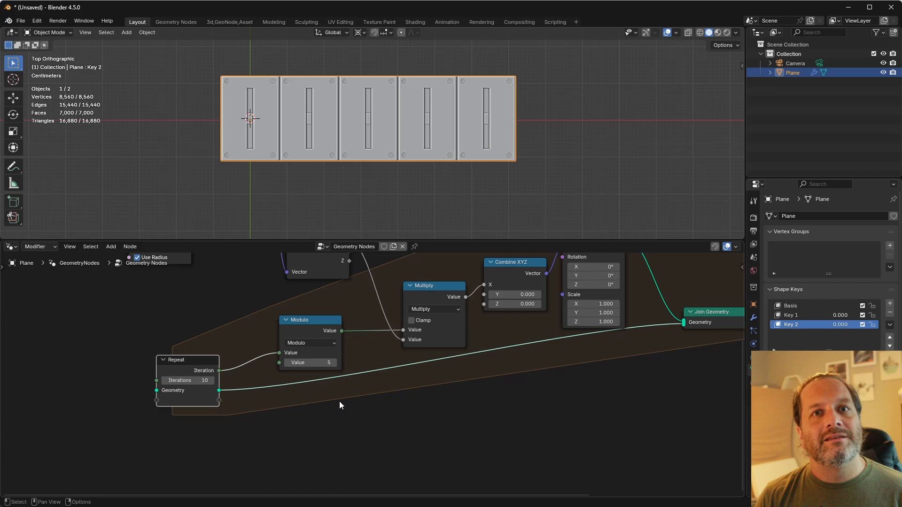
pyautogui.moveTo(219, 370)
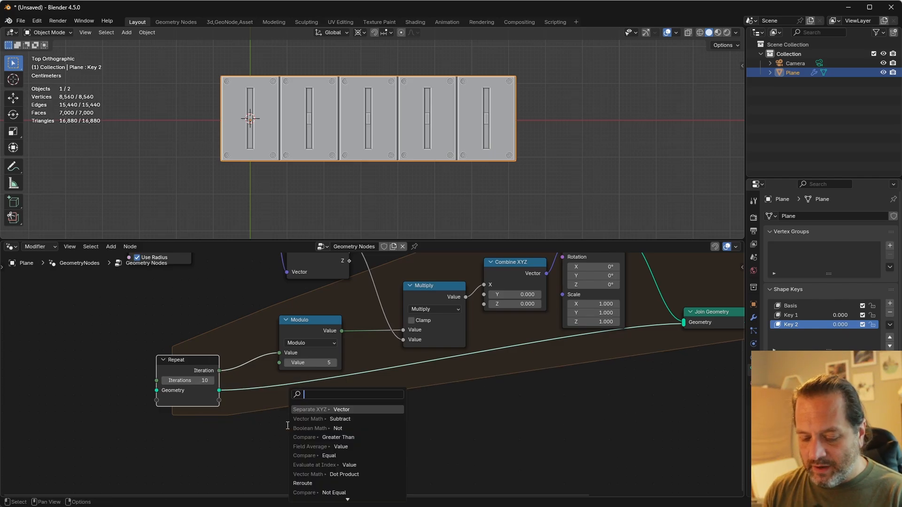
# - Add an integer Divide-by-5 node on the iteration to drive the Y offset
pyautogui.write('div')
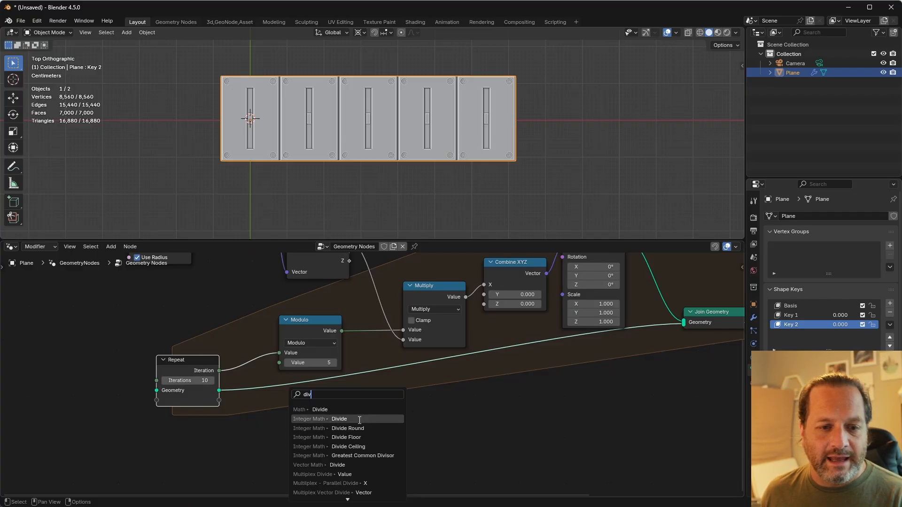
pyautogui.click(339, 419)
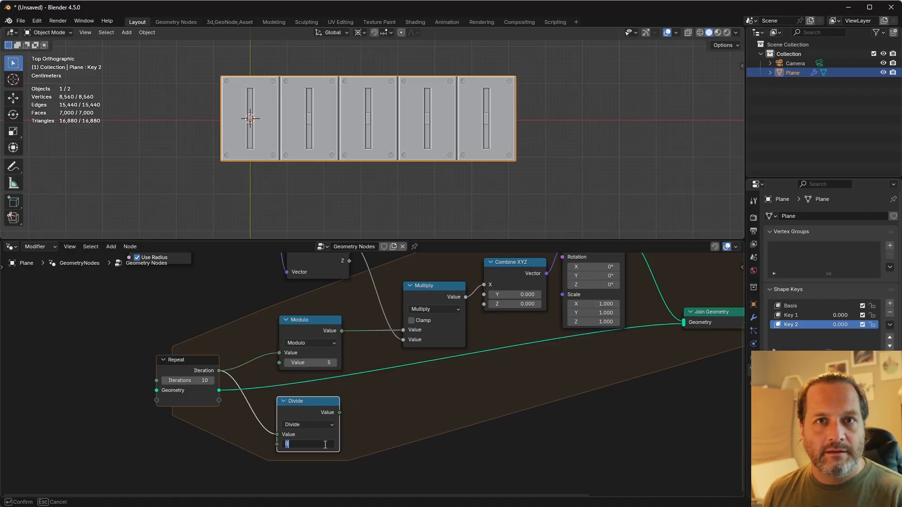
pyautogui.write('5')
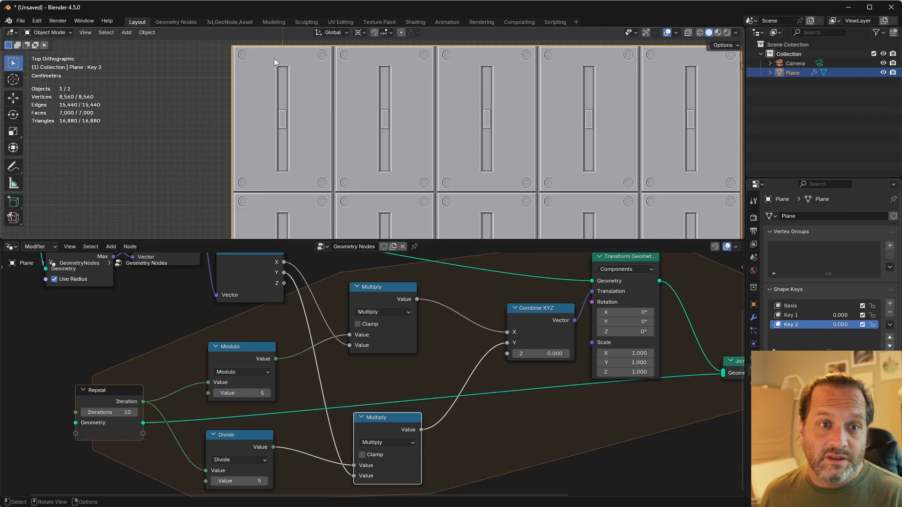
pyautogui.moveTo(297, 184)
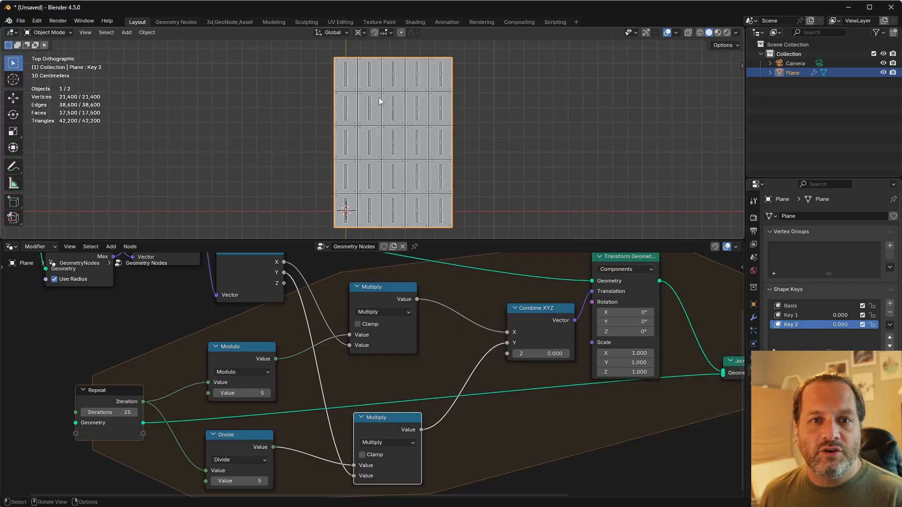
pyautogui.moveTo(380, 108)
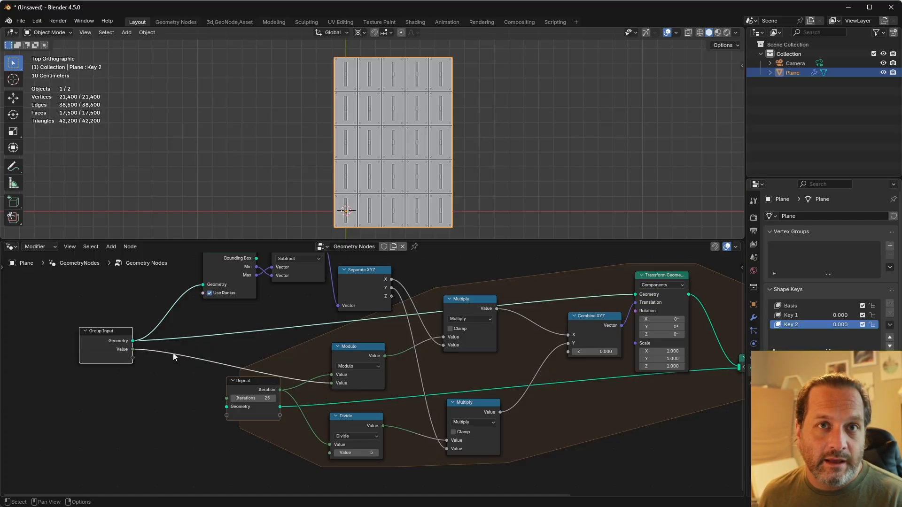
# - Wire Group Input to the Modulo/Divide value and Repeat iterations, set to 10 and 100
pyautogui.moveTo(133, 349); pyautogui.dragTo(282, 423)
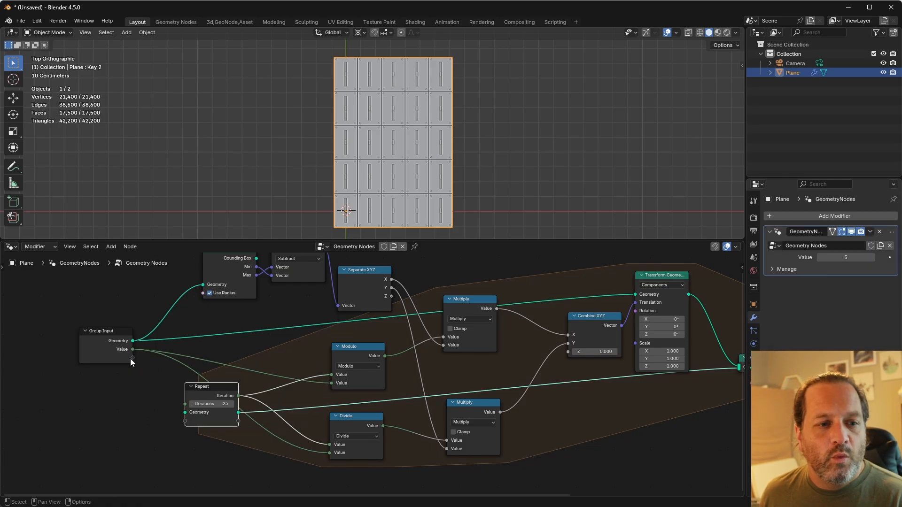
pyautogui.moveTo(132, 357); pyautogui.dragTo(195, 406)
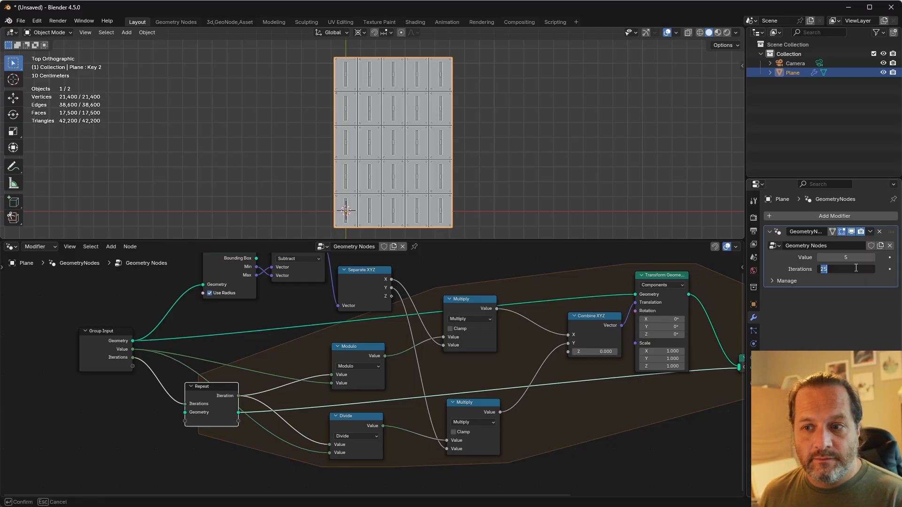
pyautogui.write('100')
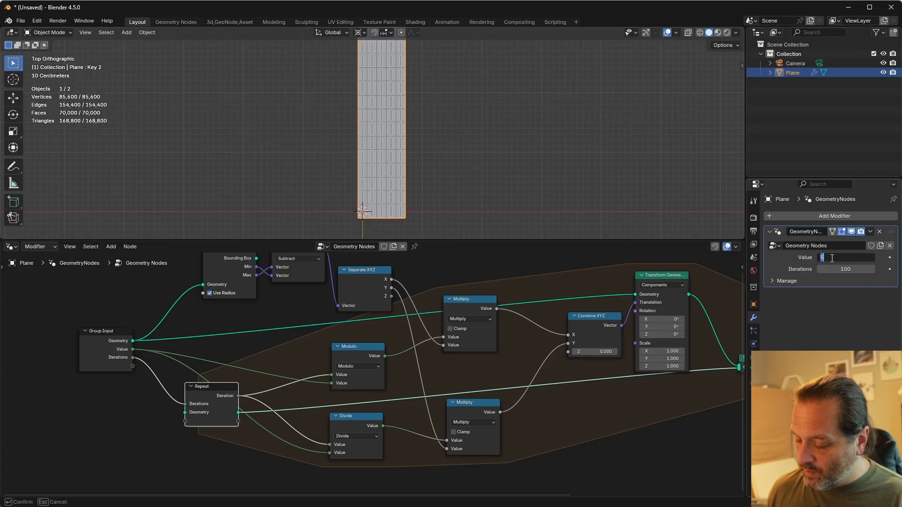
pyautogui.write('10')
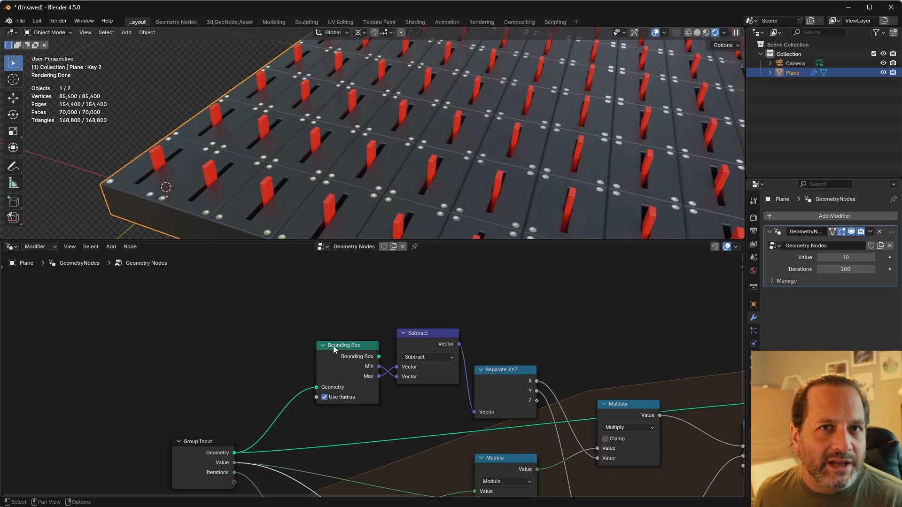
pyautogui.moveTo(331, 286)
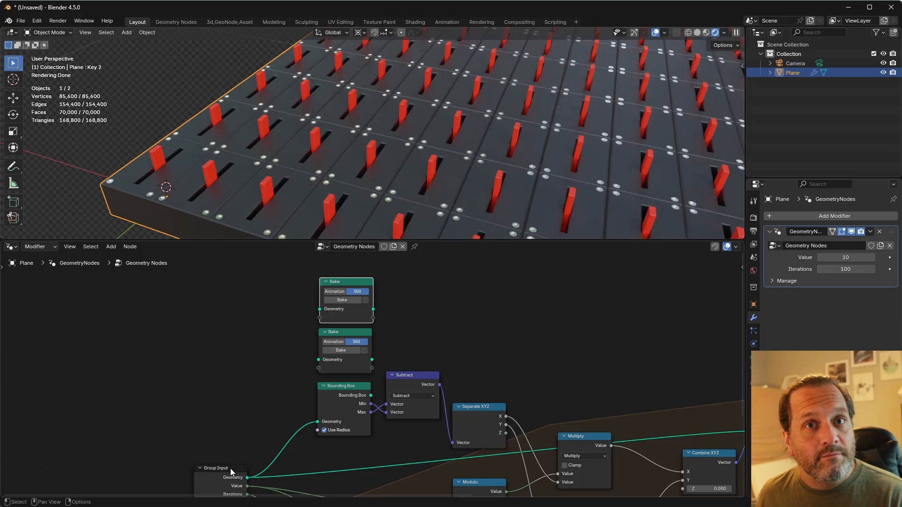
# - Feed the switch geometry into both Bake nodes and bake the Key 1 = 1 pose into the first
pyautogui.moveTo(247, 477); pyautogui.dragTo(271, 348)
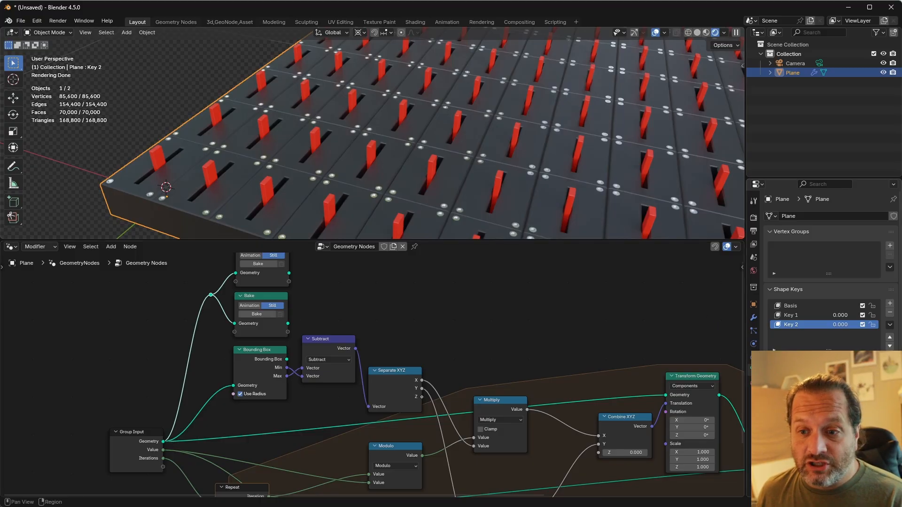
pyautogui.click(791, 315)
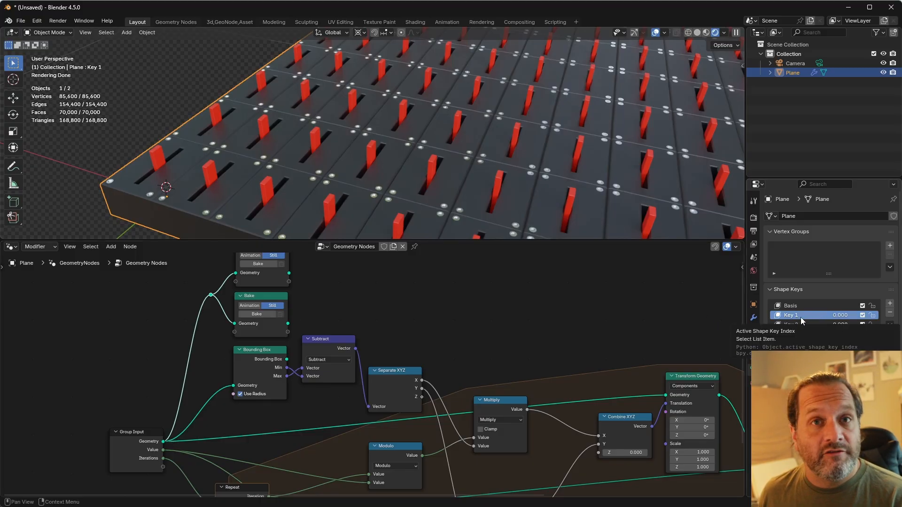
pyautogui.click(890, 302)
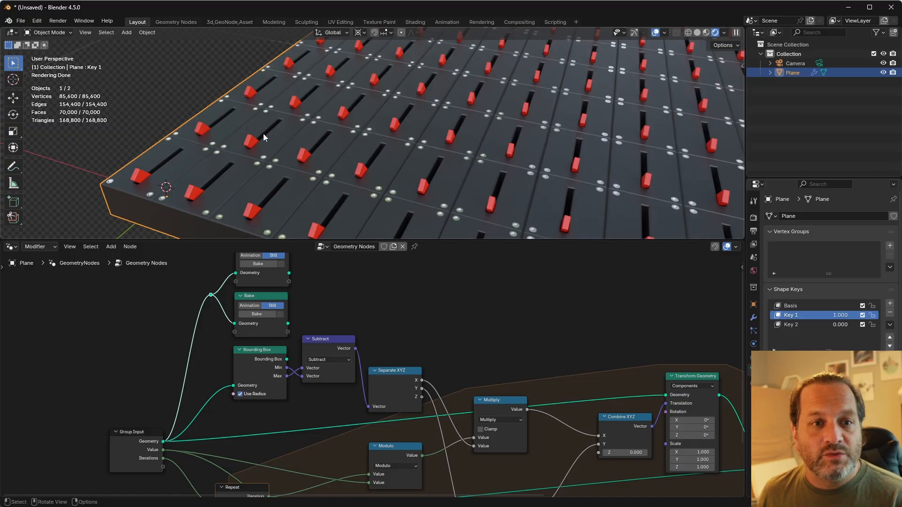
pyautogui.moveTo(191, 155)
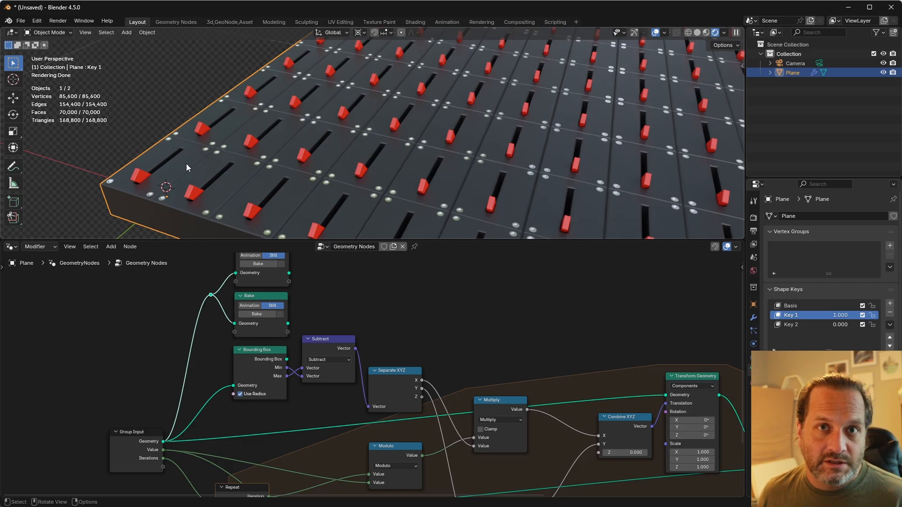
pyautogui.moveTo(166, 179)
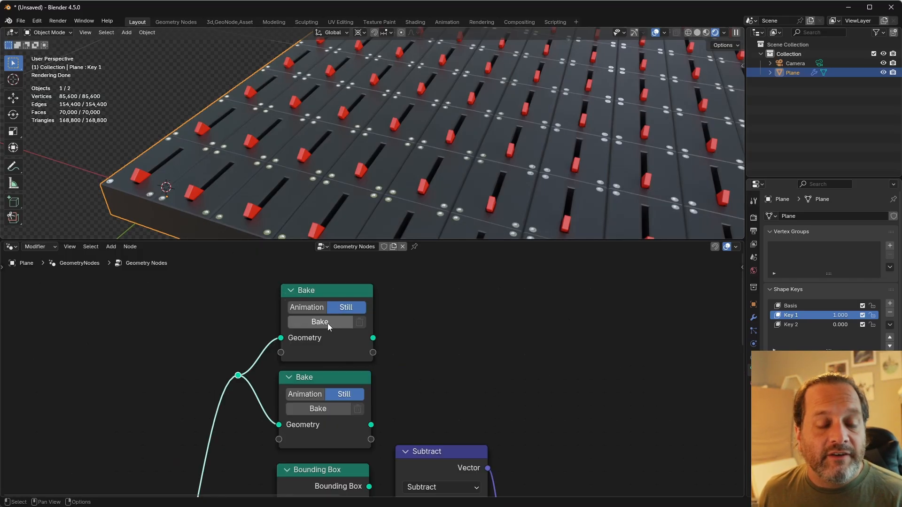
pyautogui.moveTo(319, 323)
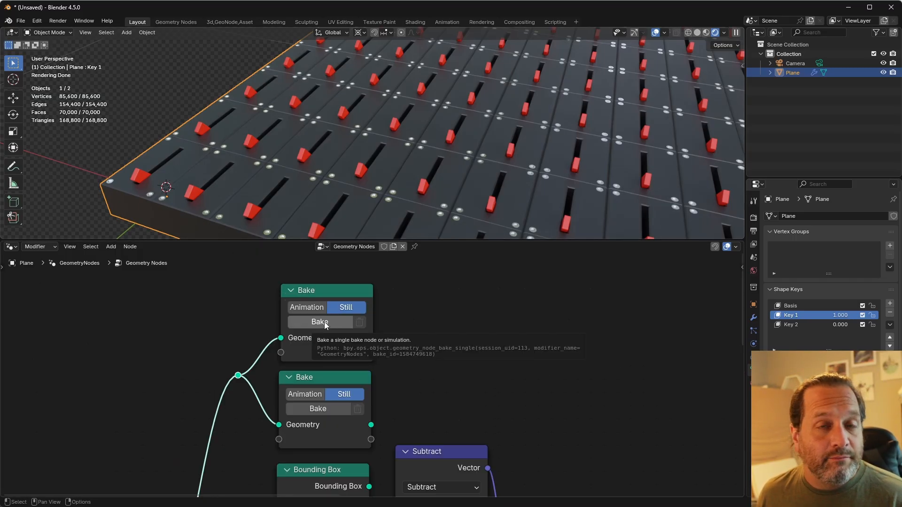
pyautogui.click(320, 321)
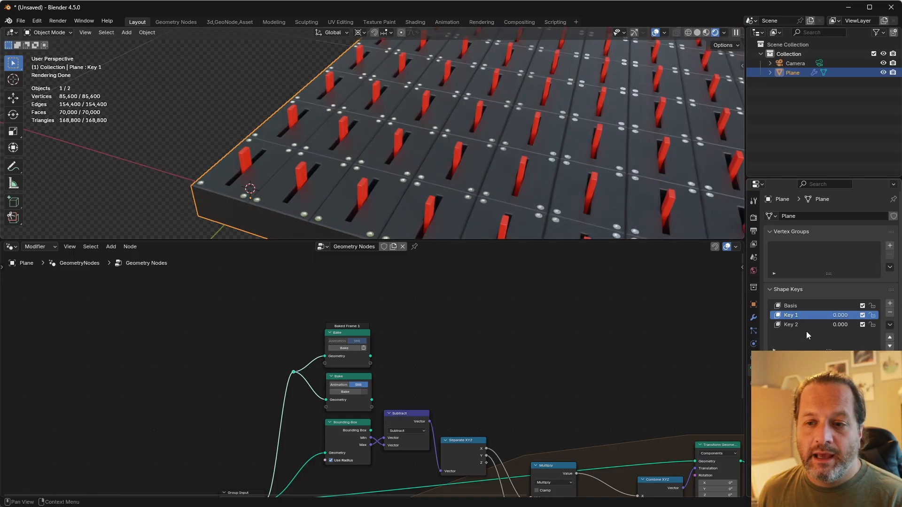
# - Bake the Key 2 = 1 pose into the second Bake node
pyautogui.click(805, 325)
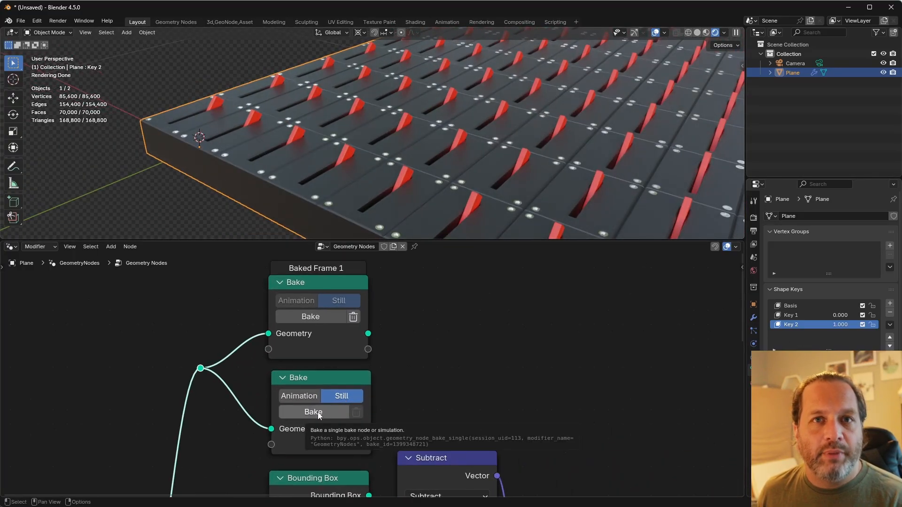
pyautogui.click(313, 412)
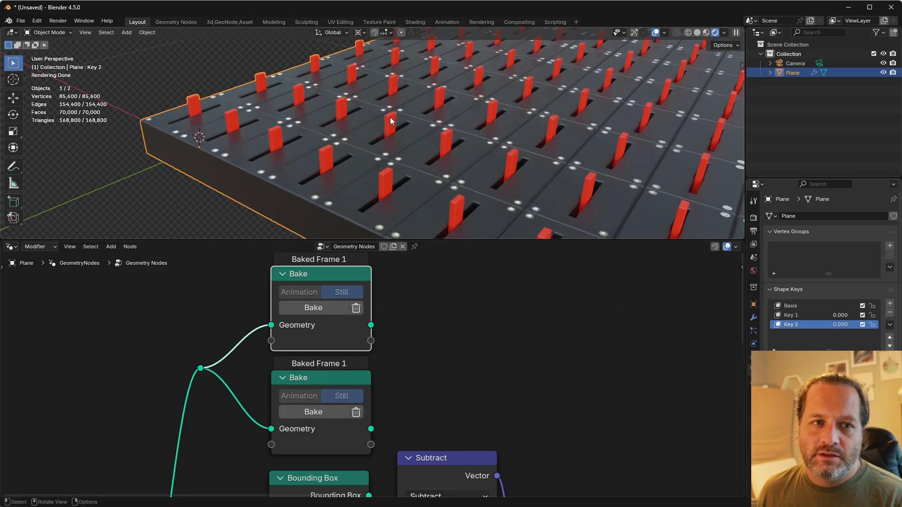
pyautogui.moveTo(816, 306)
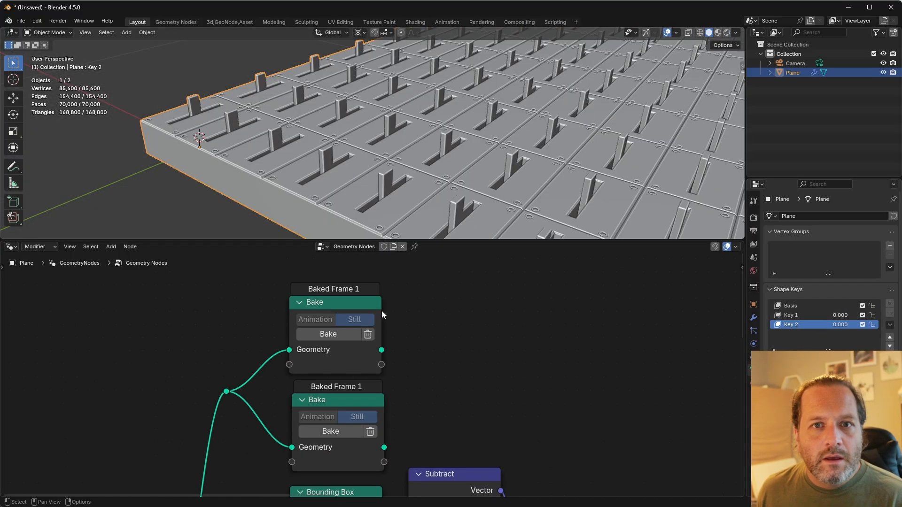
pyautogui.moveTo(434, 260)
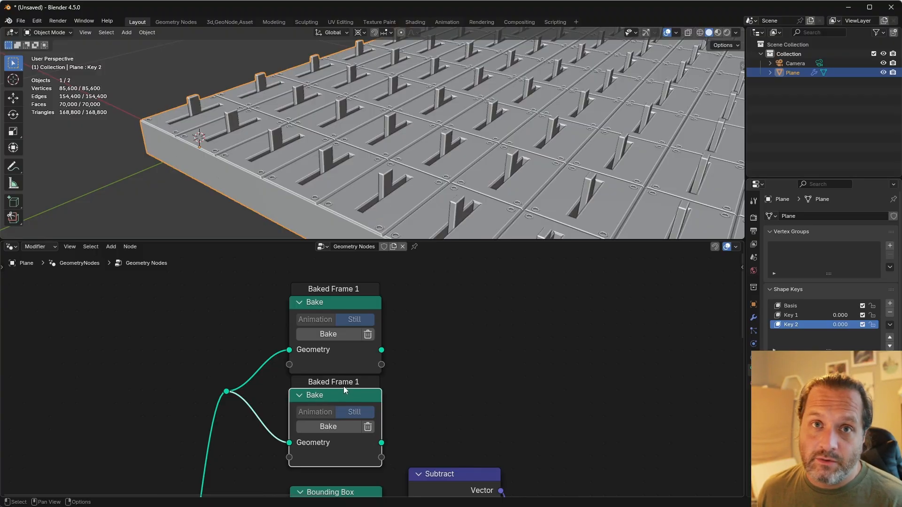
pyautogui.moveTo(355, 309)
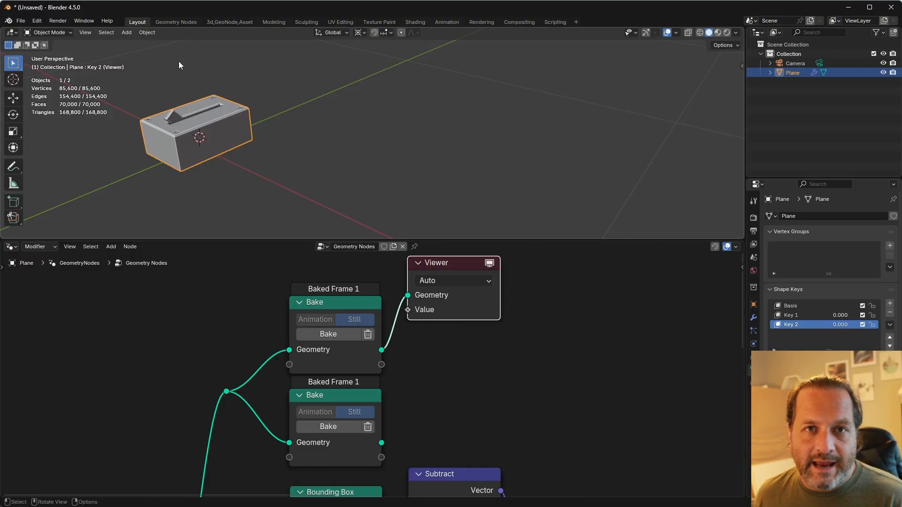
pyautogui.moveTo(192, 139)
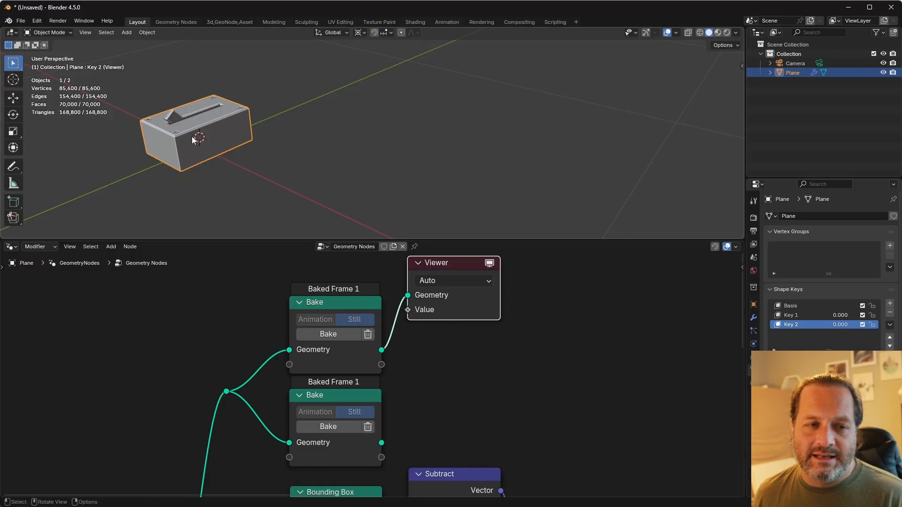
pyautogui.moveTo(354, 399)
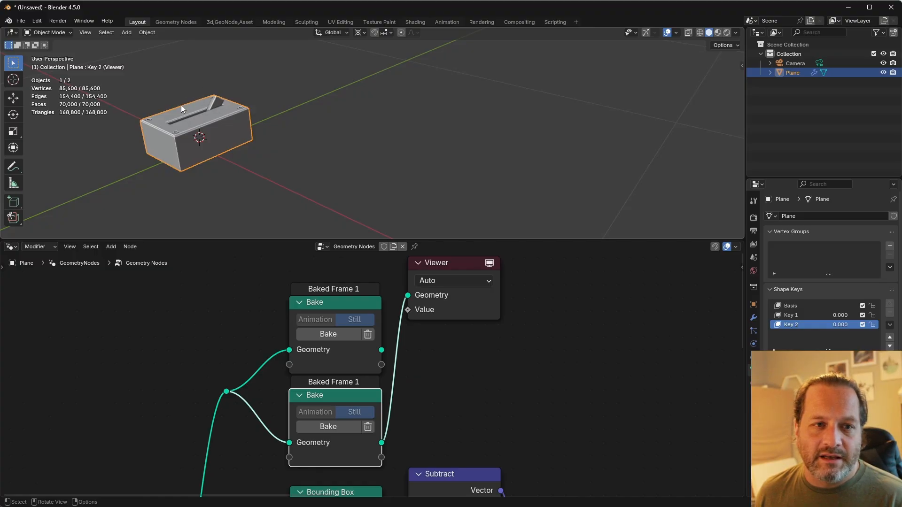
pyautogui.moveTo(226, 396)
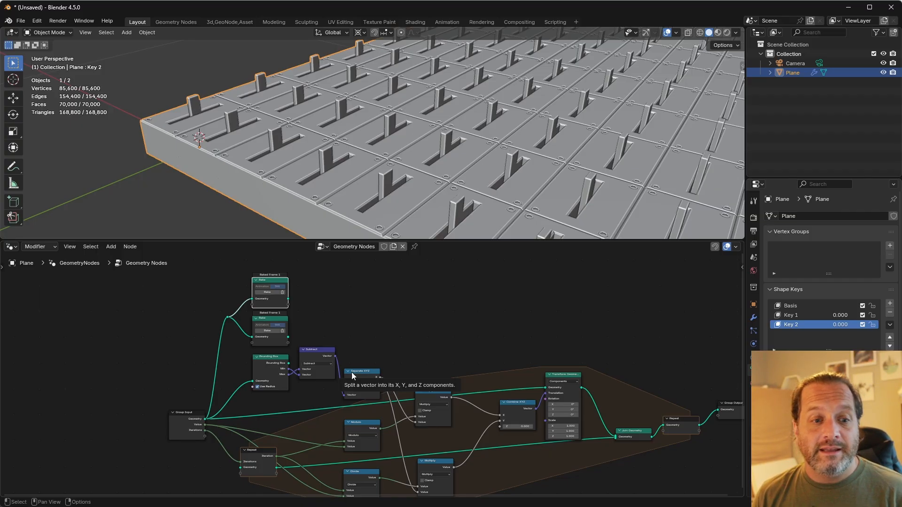
pyautogui.moveTo(463, 379)
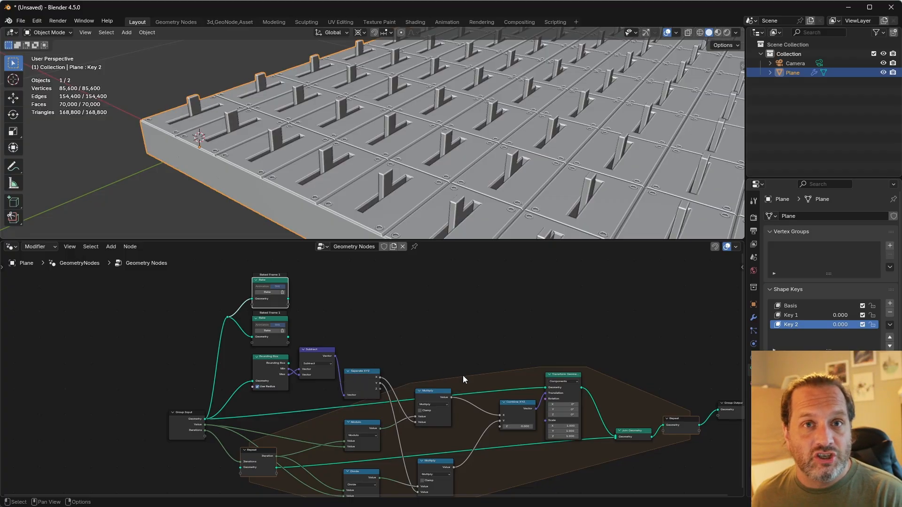
pyautogui.moveTo(511, 398)
pyautogui.write('s')
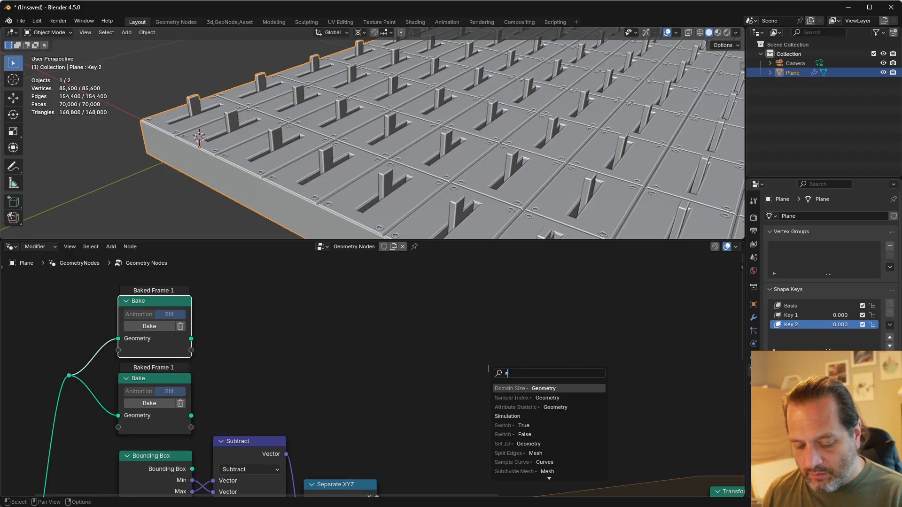
# - Wire both baked poses into a Switch node whose output feeds the grid's Transform Geometry
pyautogui.click(507, 416)
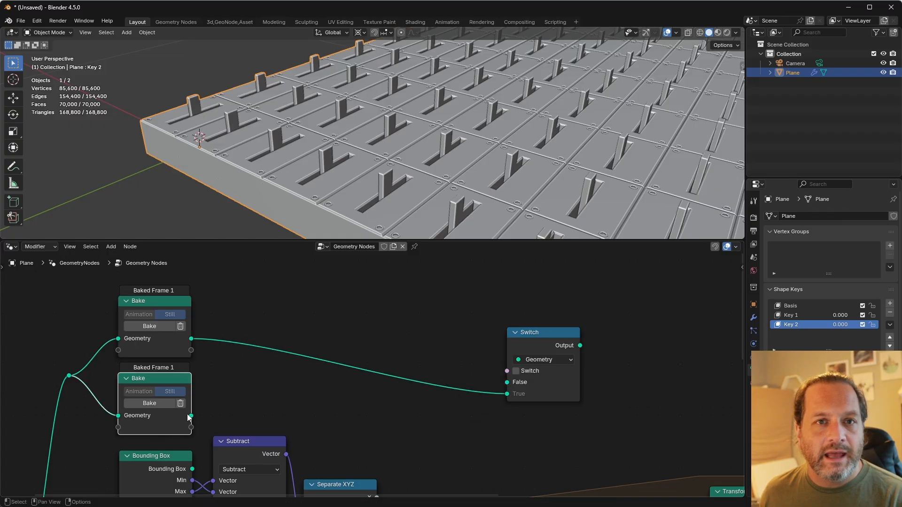
pyautogui.moveTo(190, 415); pyautogui.dragTo(507, 382)
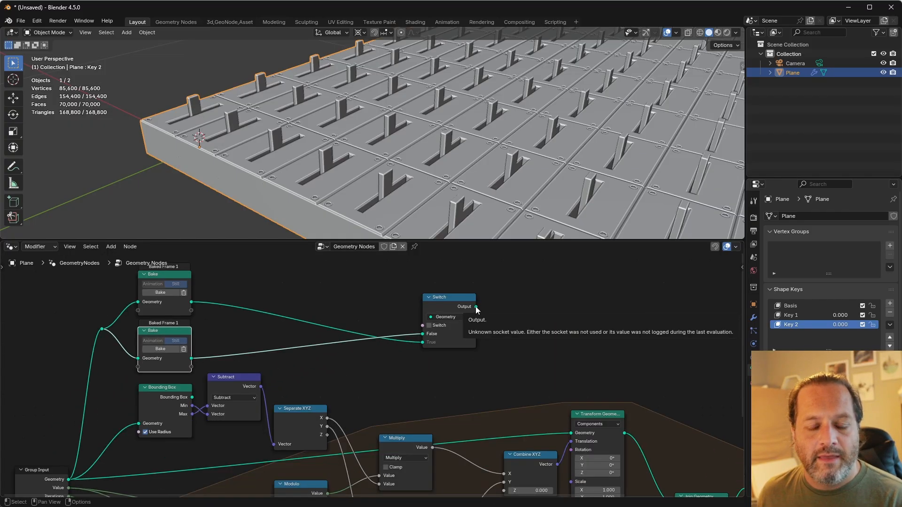
pyautogui.moveTo(470, 317); pyautogui.dragTo(564, 432)
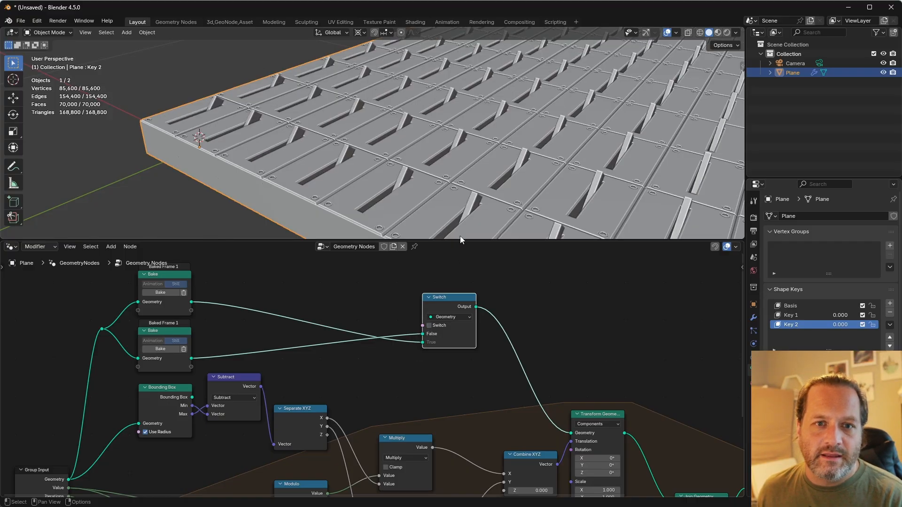
pyautogui.moveTo(154, 340)
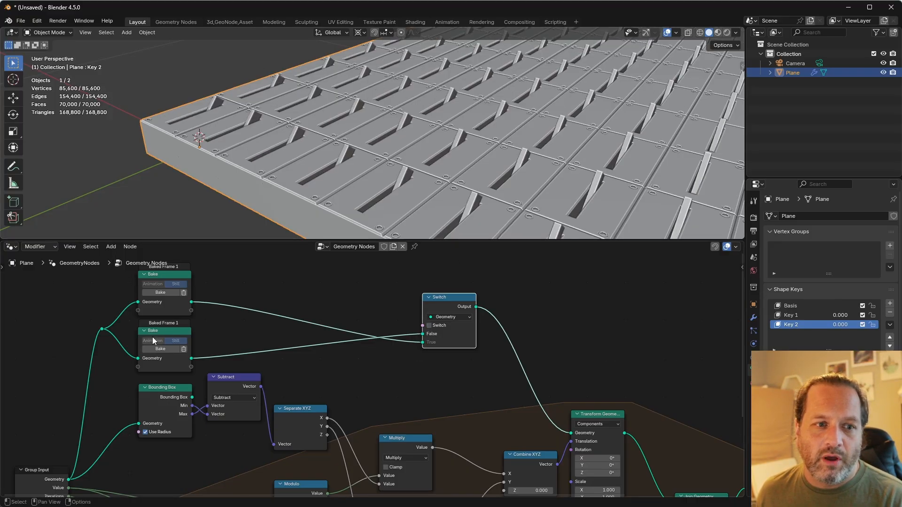
pyautogui.moveTo(190, 311)
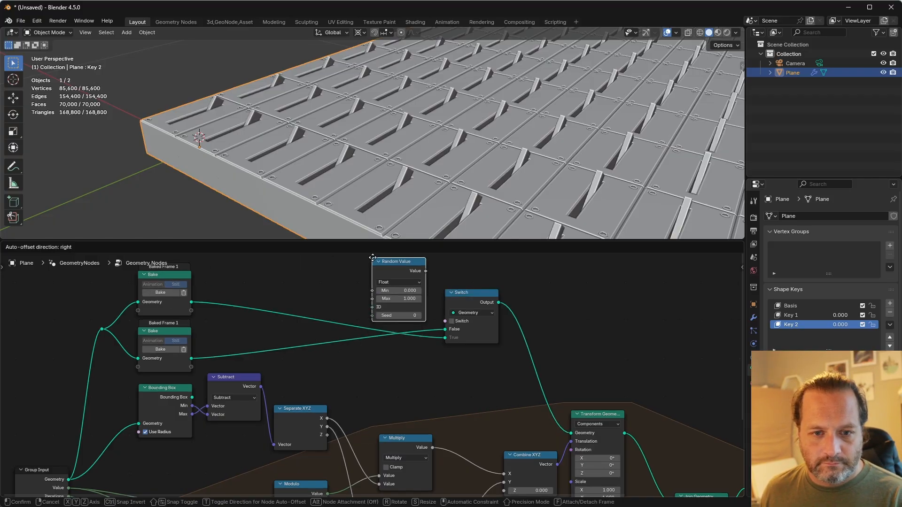
# - Add a Boolean Random Value node (probability 0.5) to drive the Switch selector
pyautogui.click(394, 290)
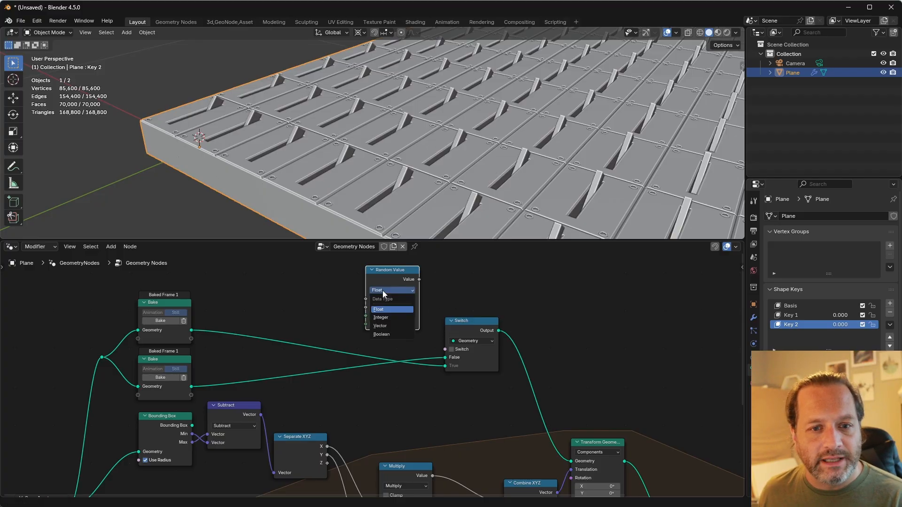
pyautogui.click(381, 334)
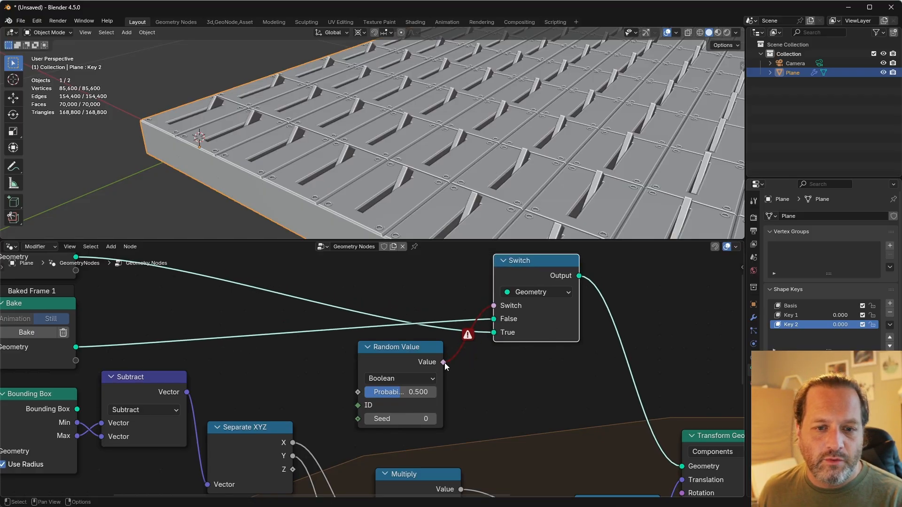
pyautogui.moveTo(433, 369)
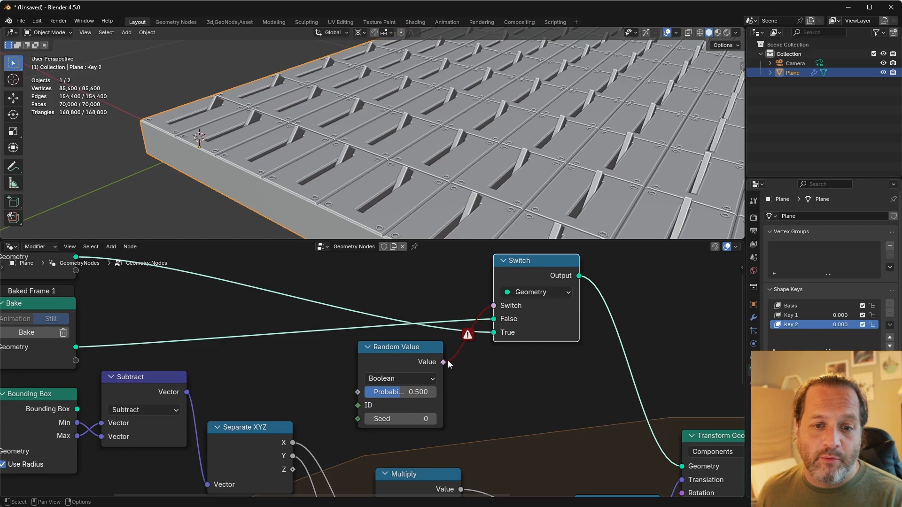
pyautogui.moveTo(357, 406)
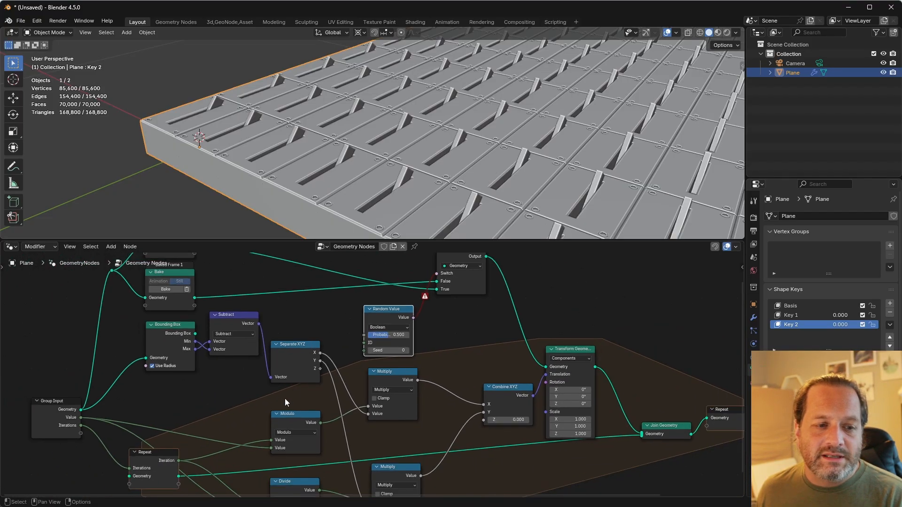
pyautogui.moveTo(180, 464)
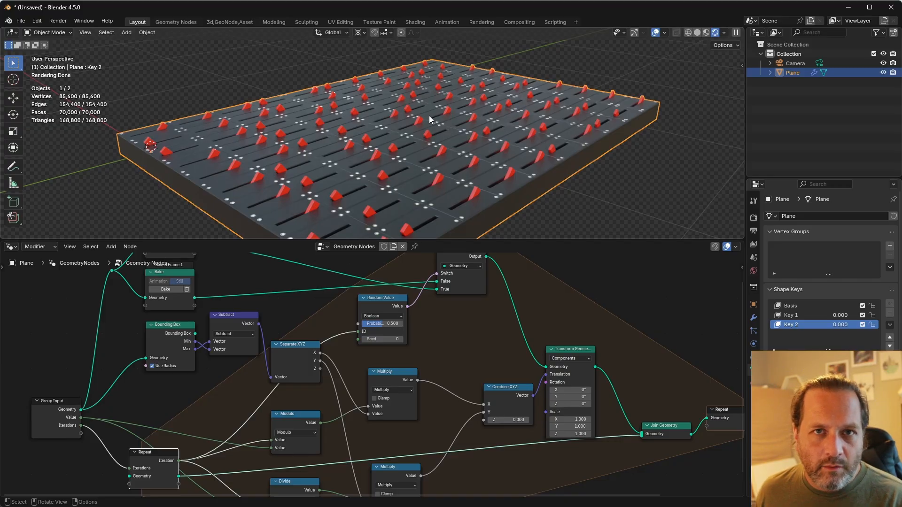
pyautogui.moveTo(328, 106)
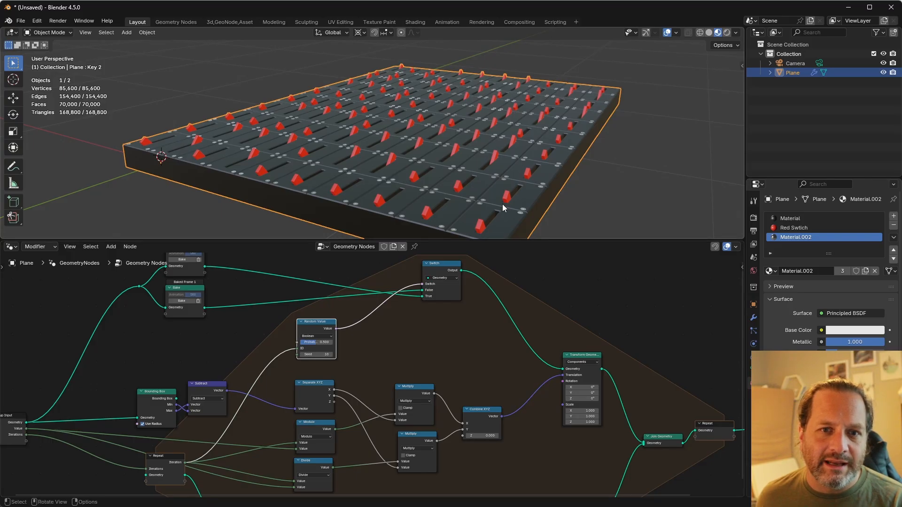
pyautogui.moveTo(386, 289)
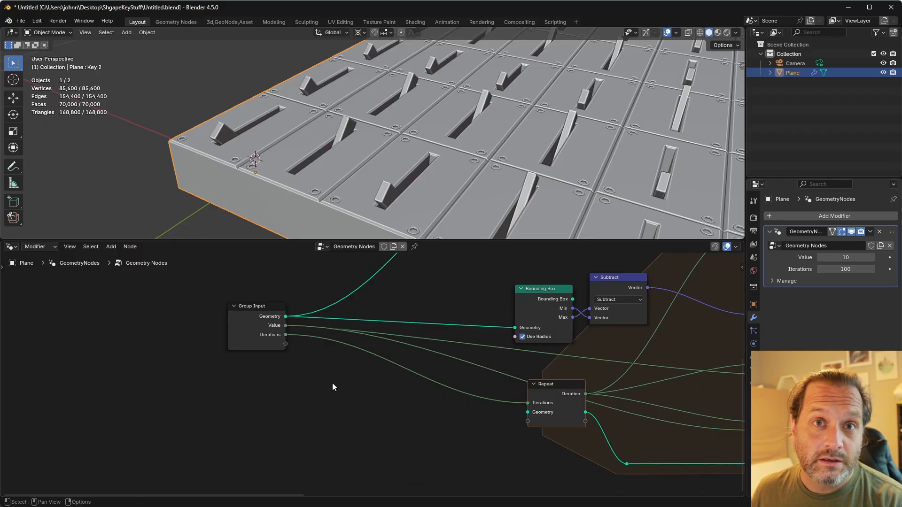
# - Run Bake Shape Keys to Geometry Nodes to create baked Basis, Key 1 and Key 2 nodes
pyautogui.write('bake shap')
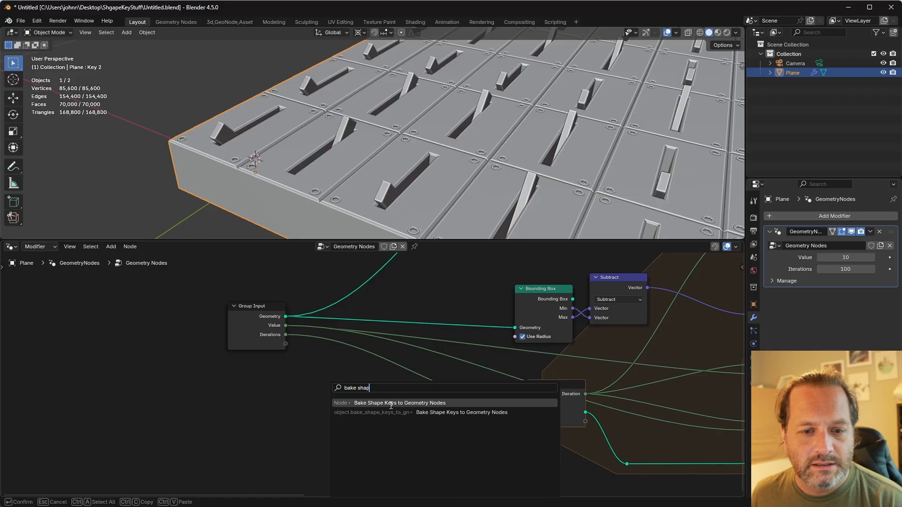
pyautogui.click(400, 403)
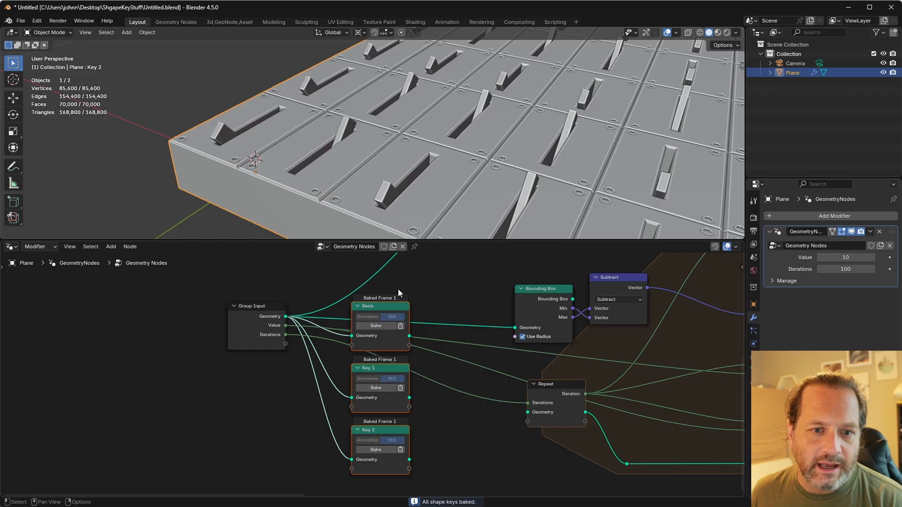
pyautogui.moveTo(424, 376)
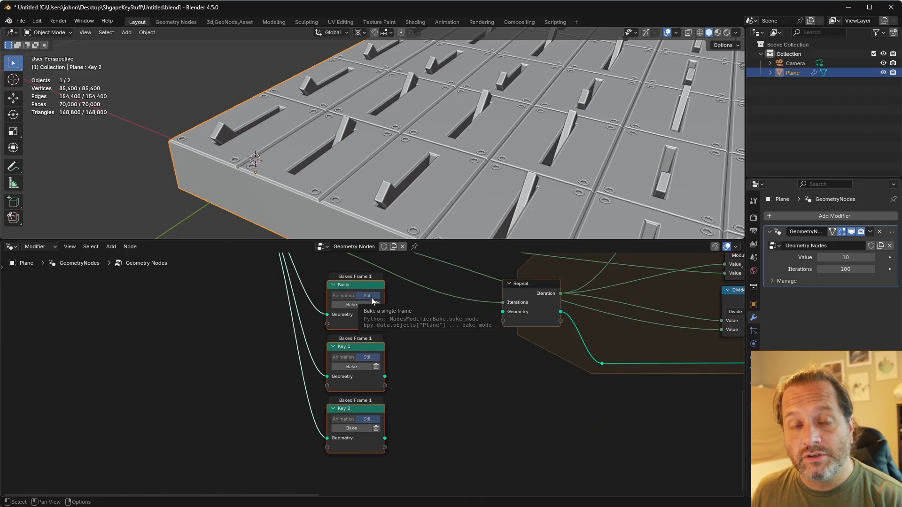
pyautogui.moveTo(383, 292)
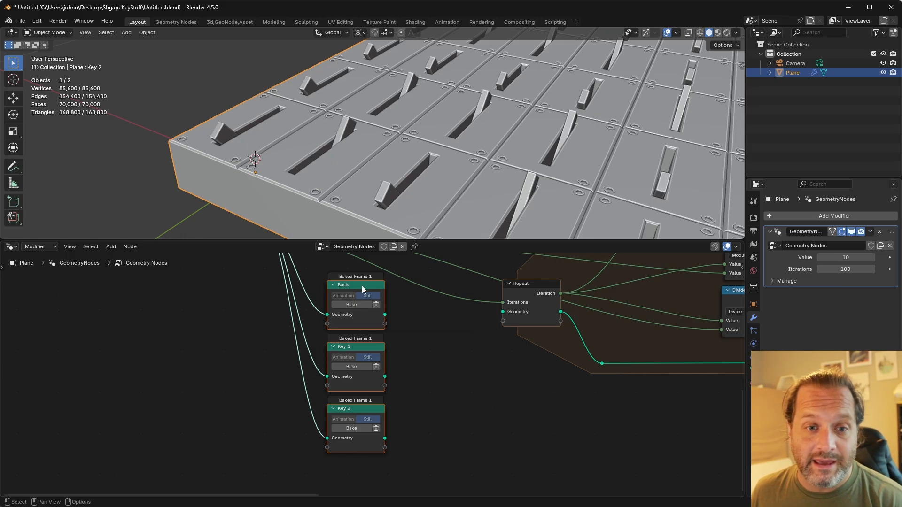
pyautogui.moveTo(361, 290)
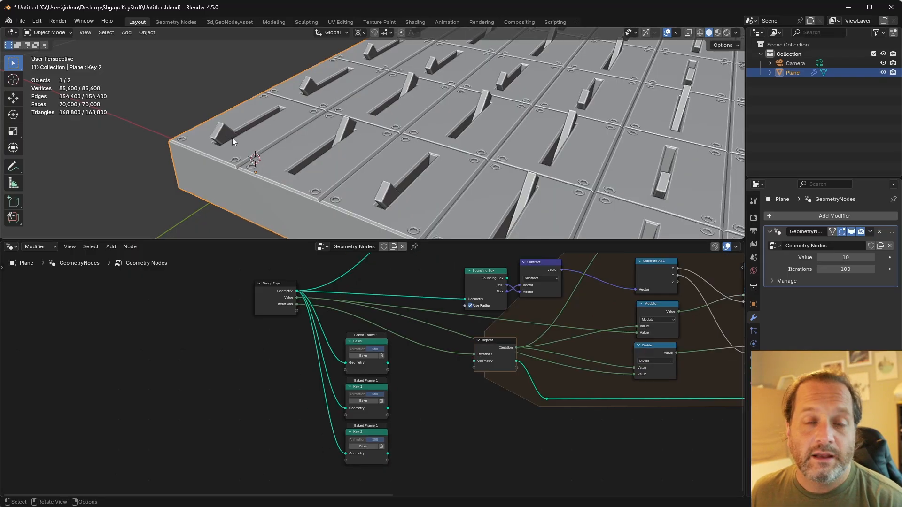
pyautogui.moveTo(485, 324)
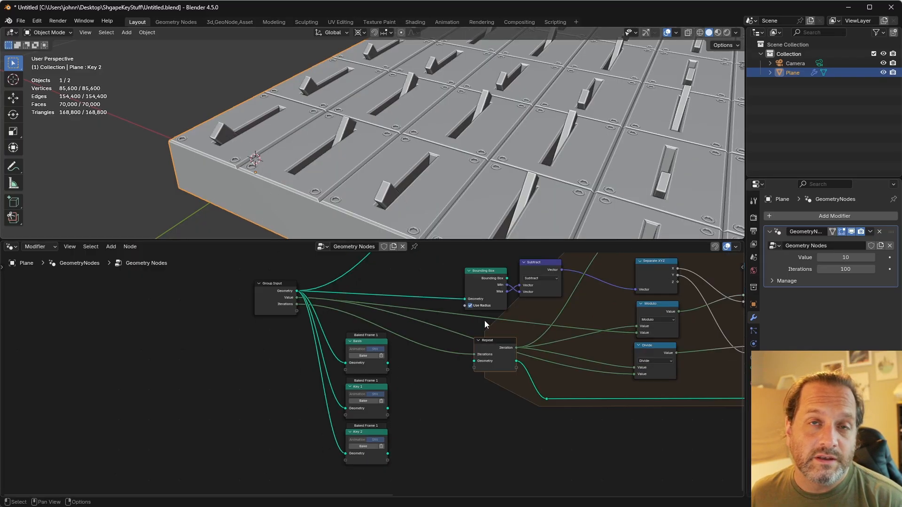
pyautogui.moveTo(555, 328)
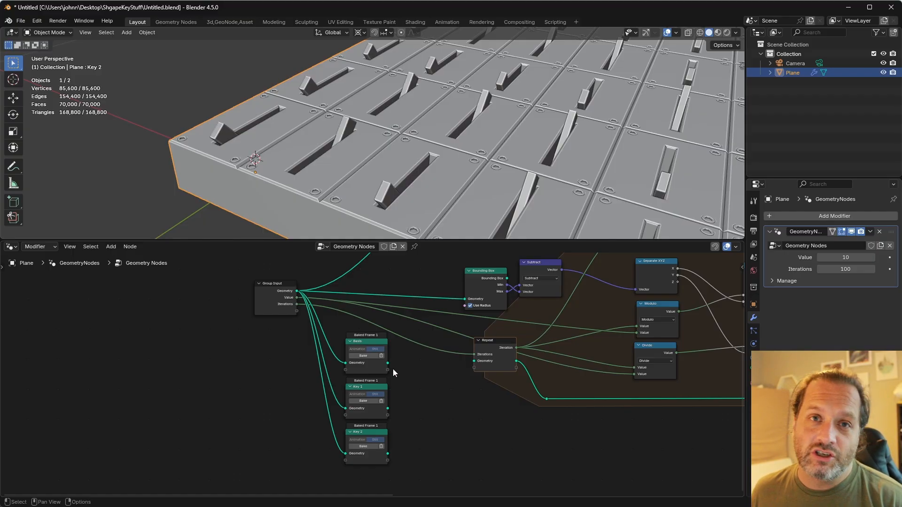
pyautogui.moveTo(395, 367)
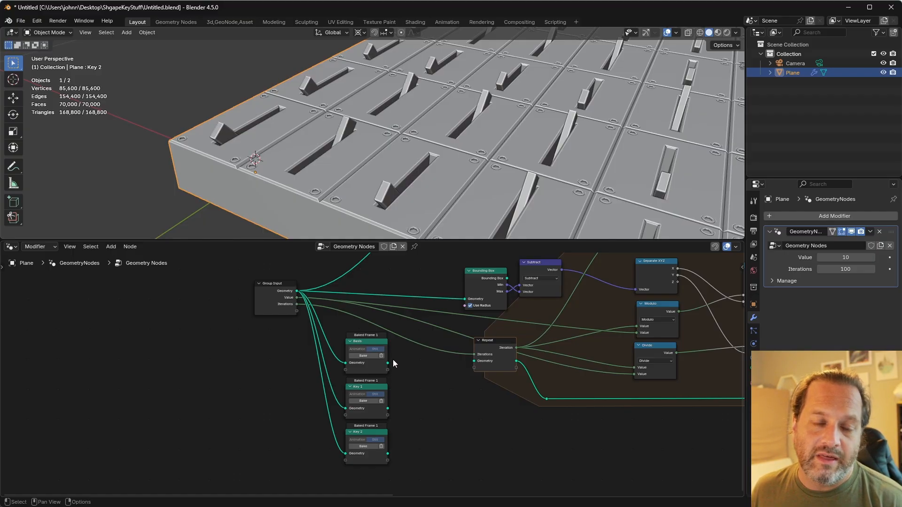
pyautogui.moveTo(383, 389)
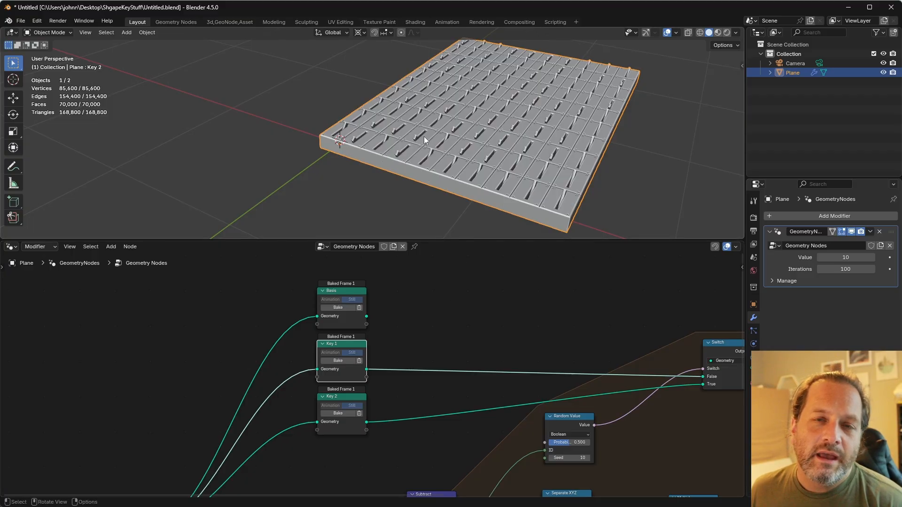
pyautogui.moveTo(331, 138)
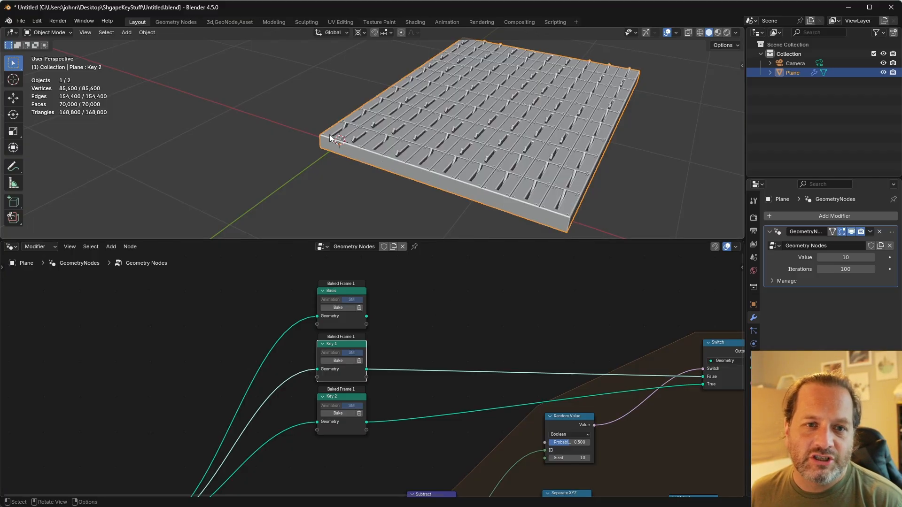
pyautogui.moveTo(423, 357)
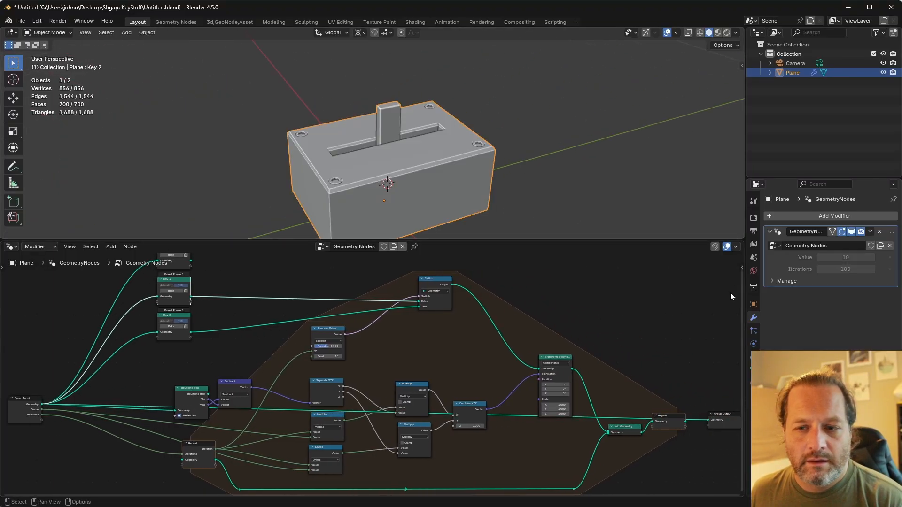
# - Select Key 2 in the shape keys, move the lever along its slot in Edit Mode, and exit
pyautogui.click(752, 304)
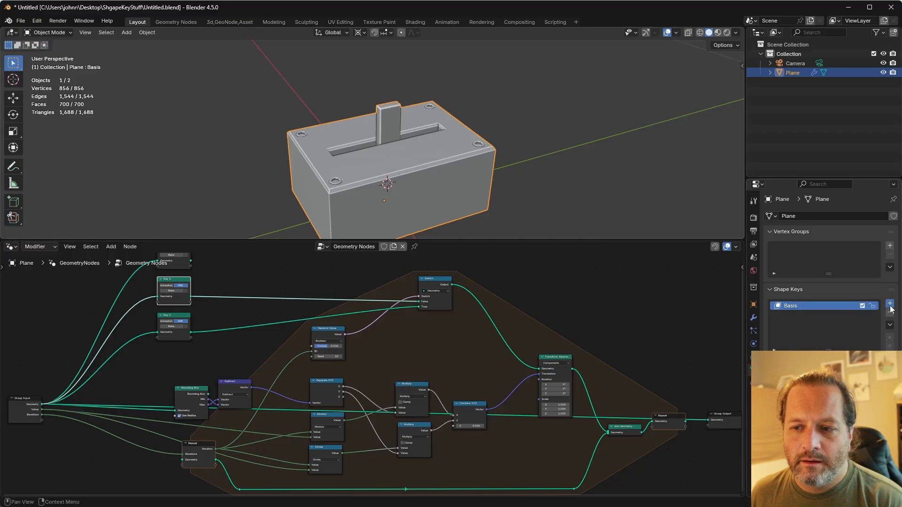
pyautogui.click(890, 304)
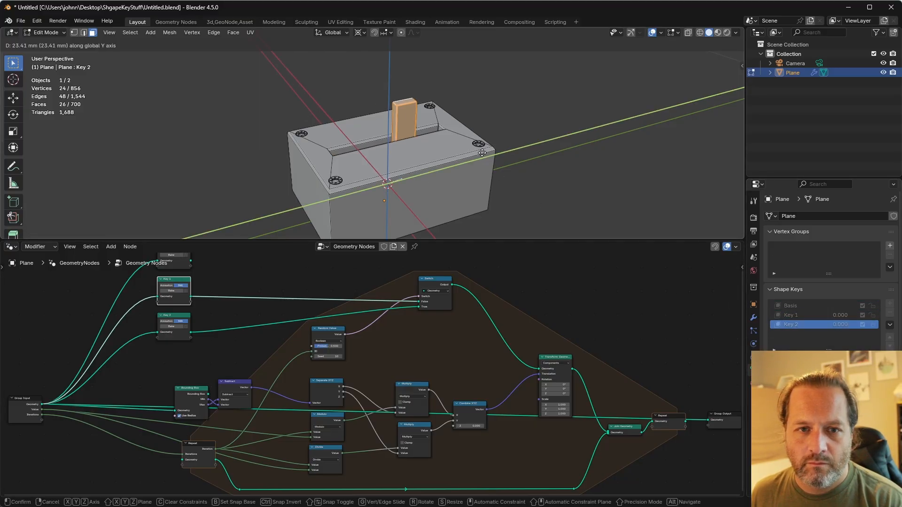
pyautogui.press('Tab')
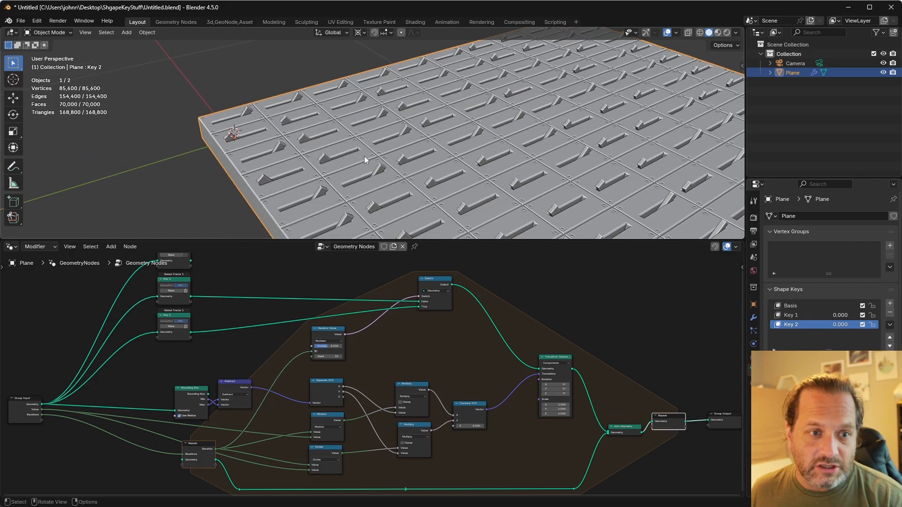
pyautogui.moveTo(193, 311)
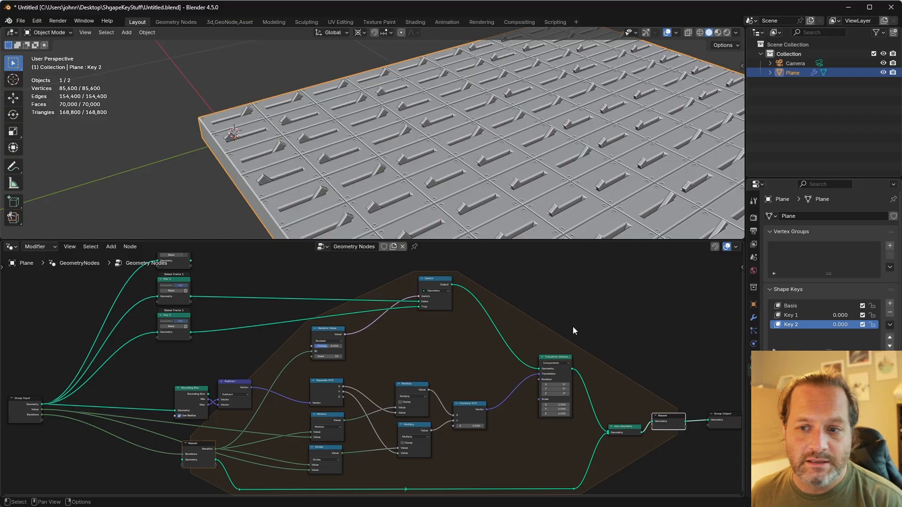
pyautogui.moveTo(291, 295)
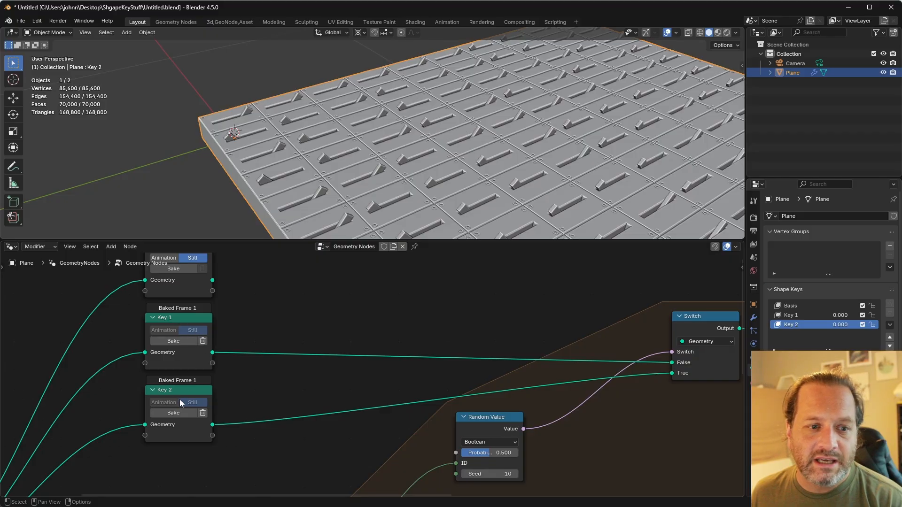
pyautogui.moveTo(281, 330)
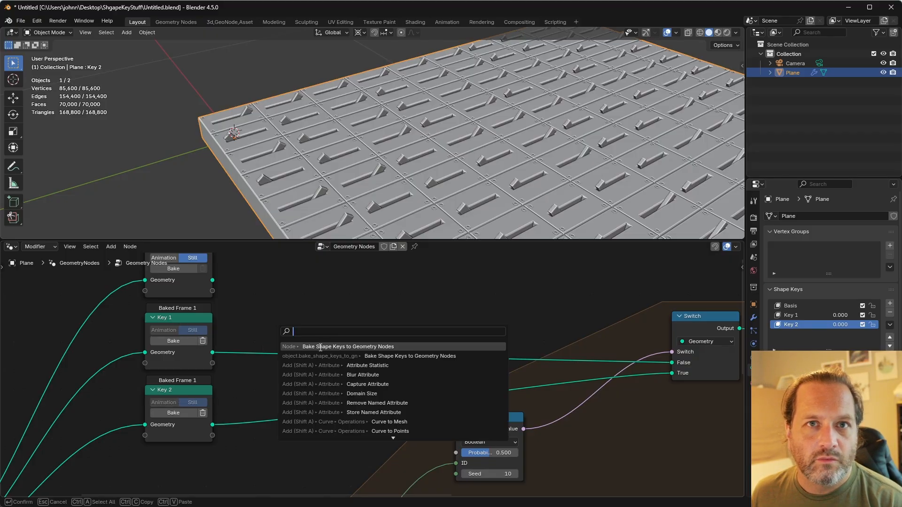
pyautogui.moveTo(320, 350)
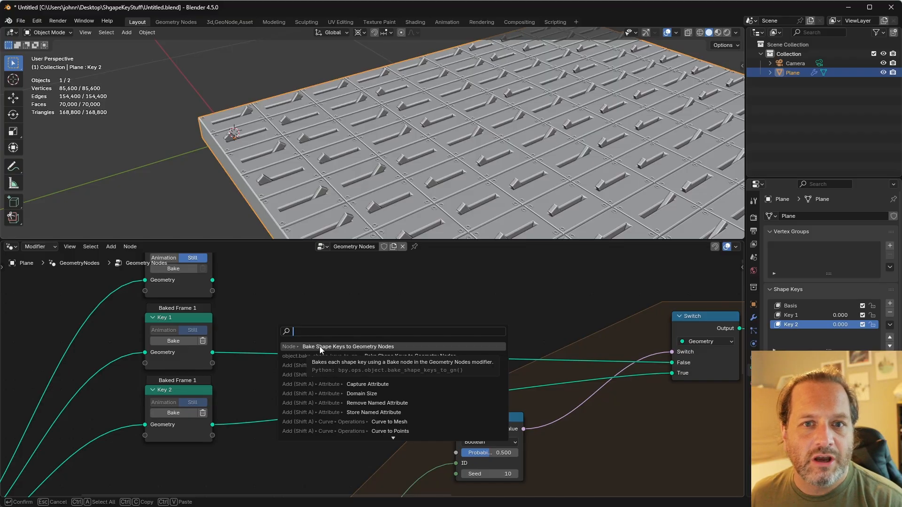
# - Rebake all shape keys with the edited Key 2 pose and preview the red grid in Material Preview
pyautogui.click(348, 347)
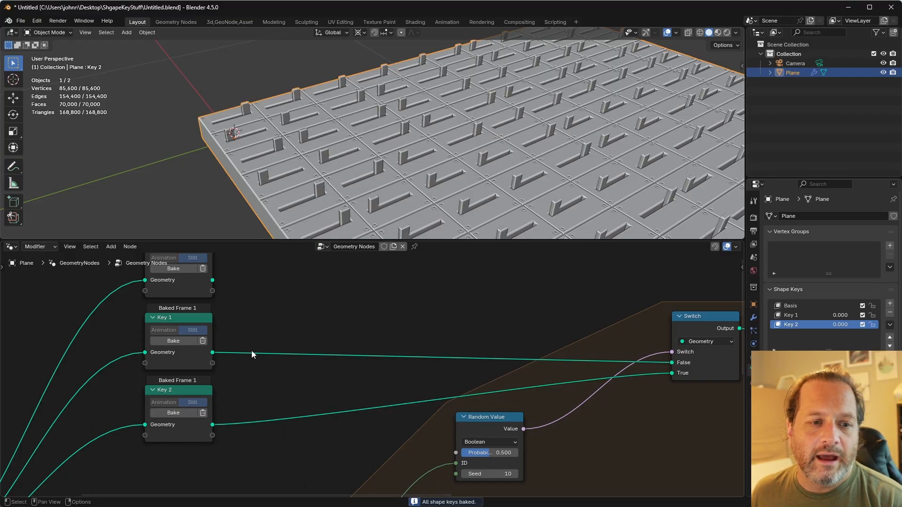
pyautogui.moveTo(315, 107)
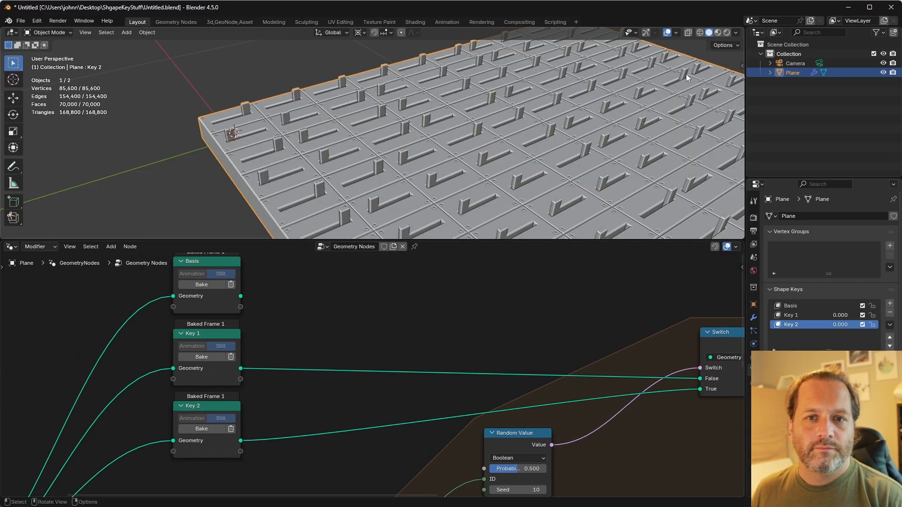
pyautogui.click(717, 32)
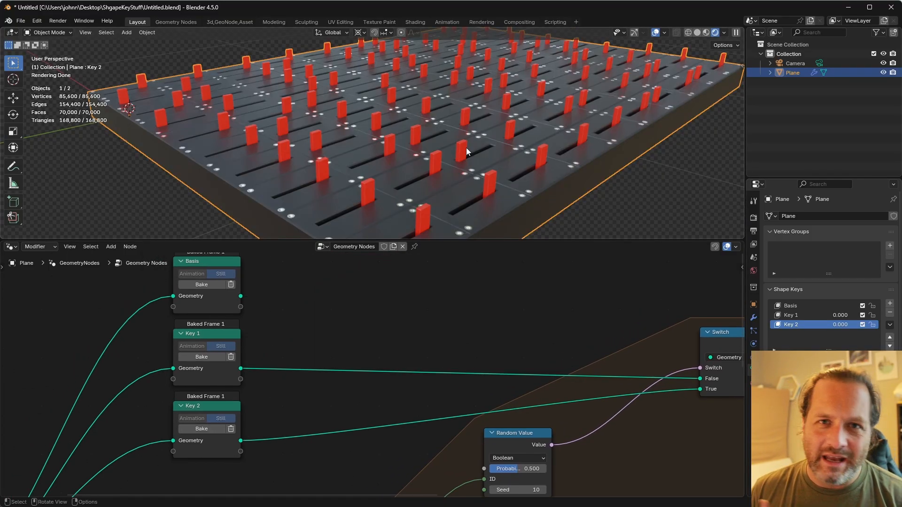